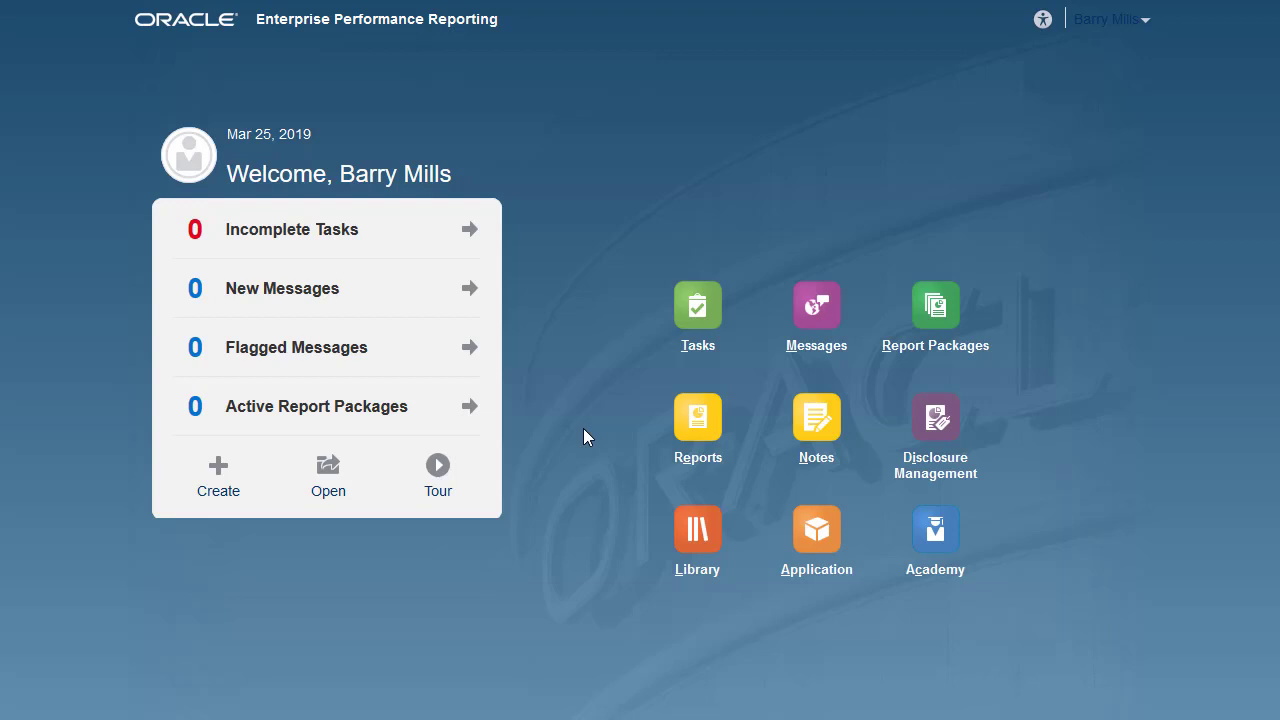
Step: Open the Using Notes report from the home page in design mode
{"action": "left_click", "coordinate": [697, 525]}
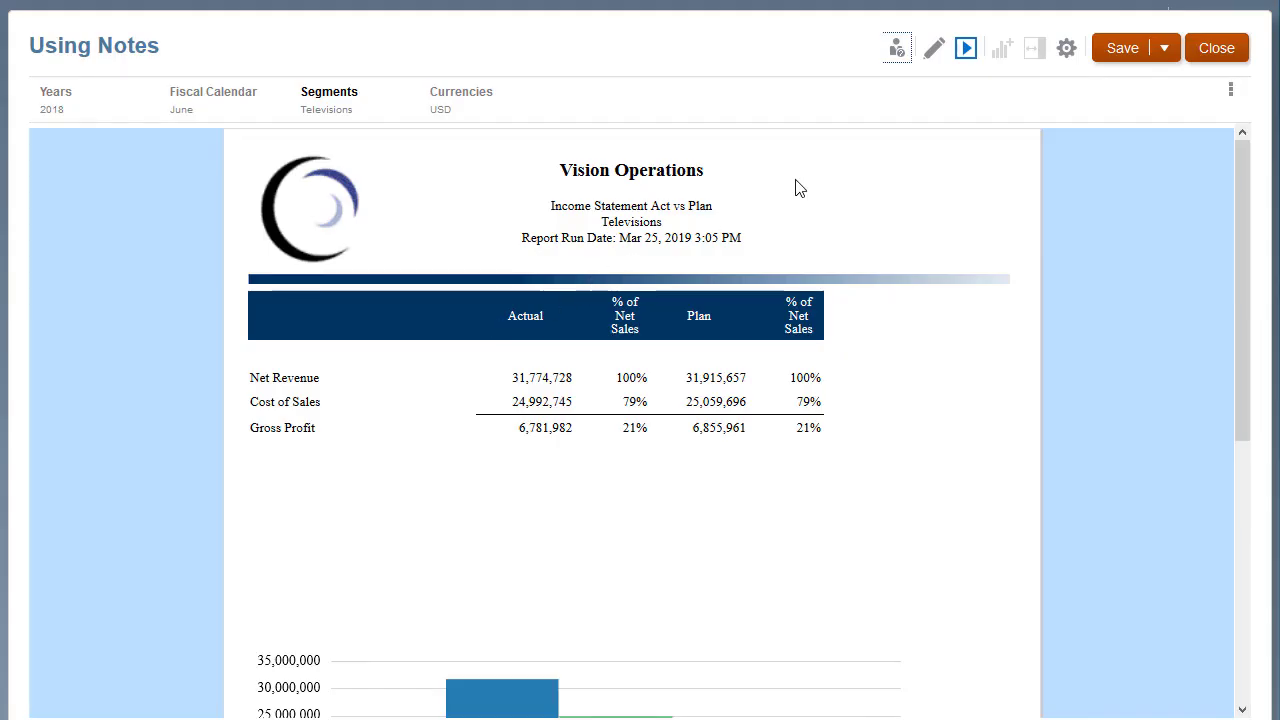
{"action": "left_click", "coordinate": [933, 47]}
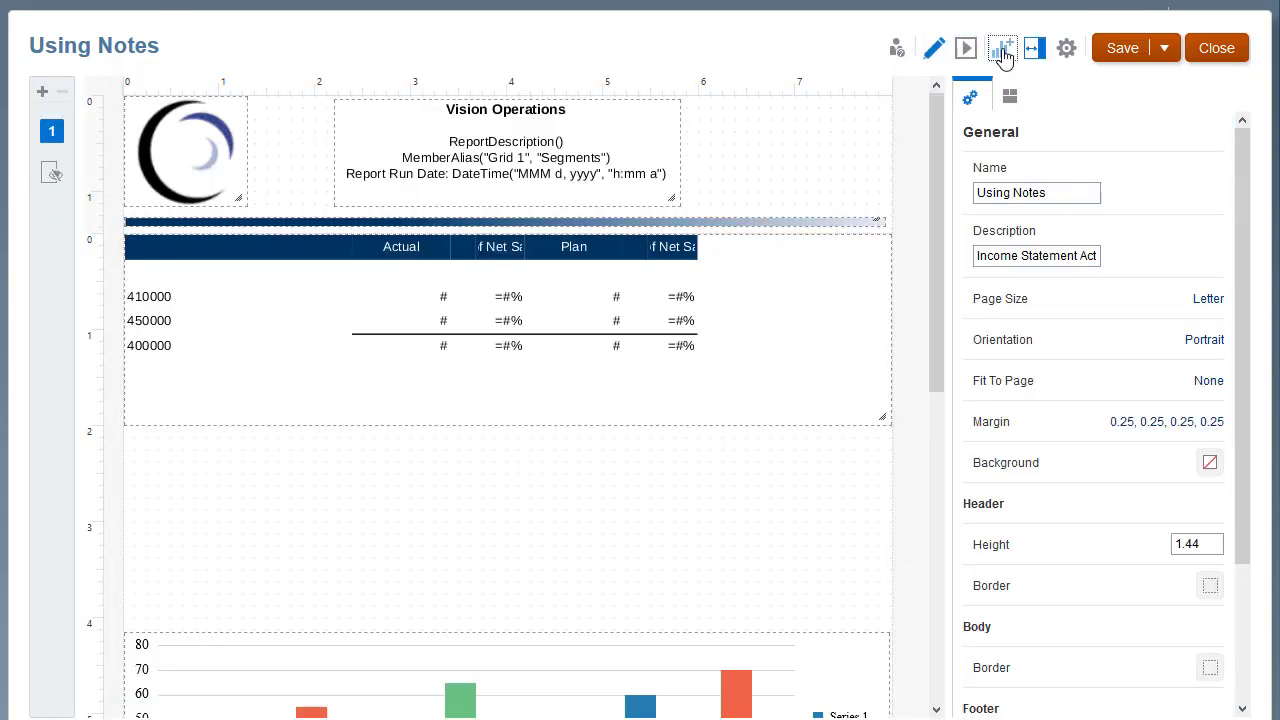
Step: Insert a note object below the income statement grid and give it a border
{"action": "left_click", "coordinate": [1002, 47]}
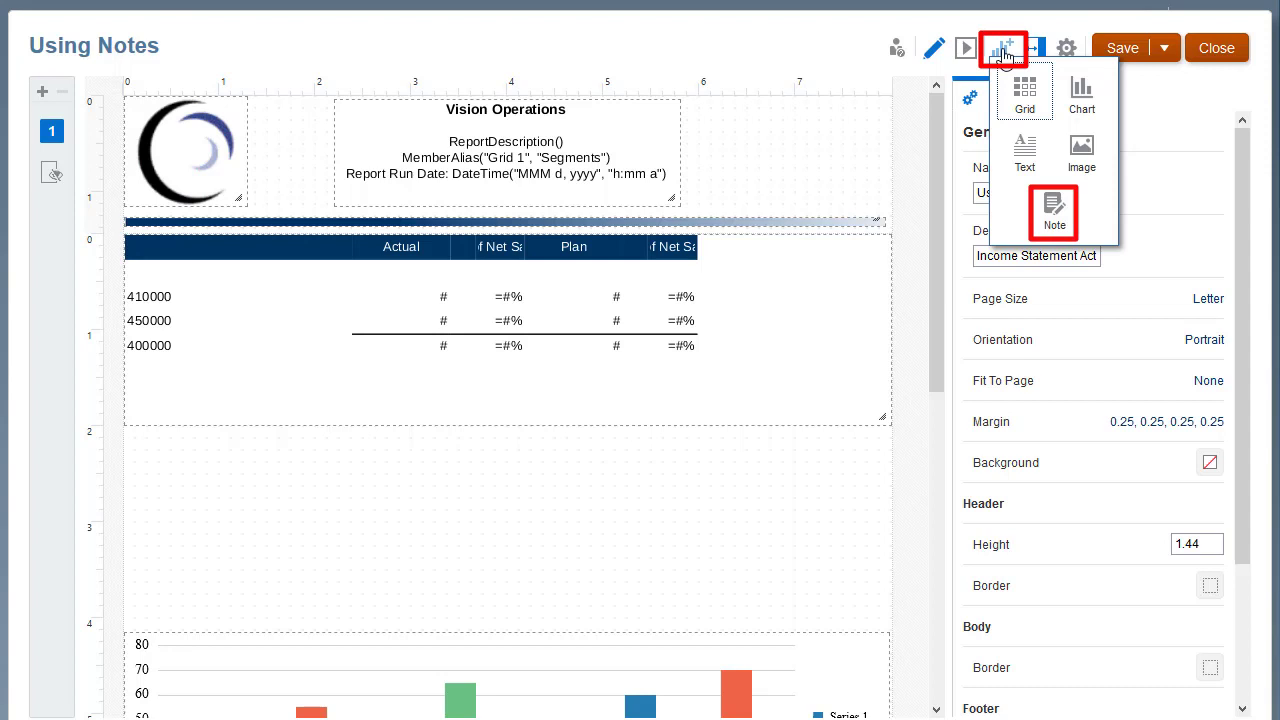
{"action": "right_click", "coordinate": [405, 470]}
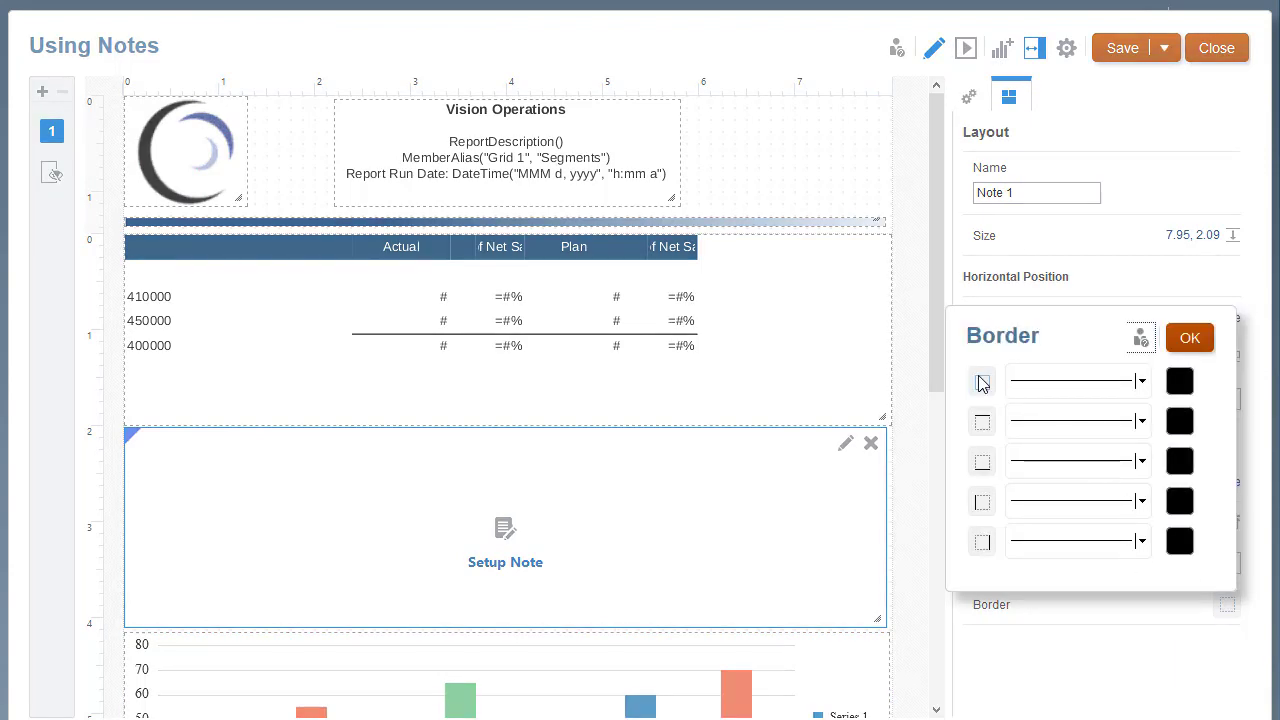
{"action": "left_click", "coordinate": [981, 381]}
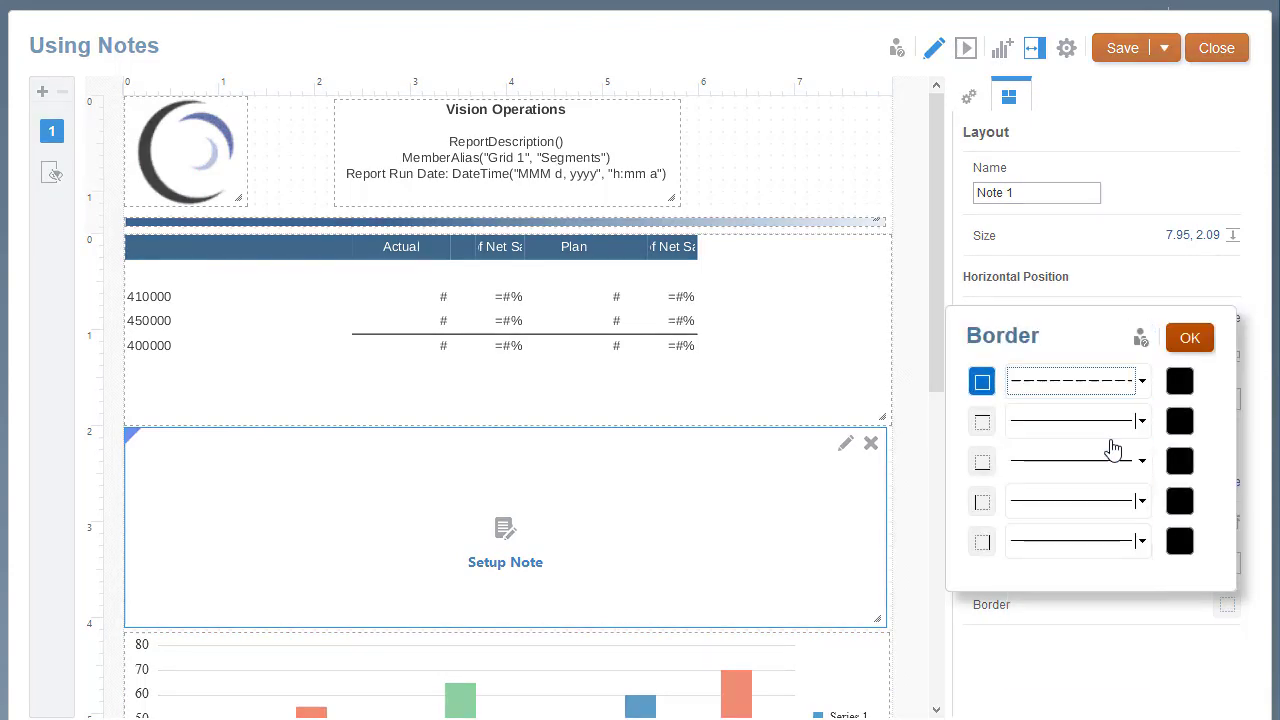
{"action": "left_click", "coordinate": [1189, 337]}
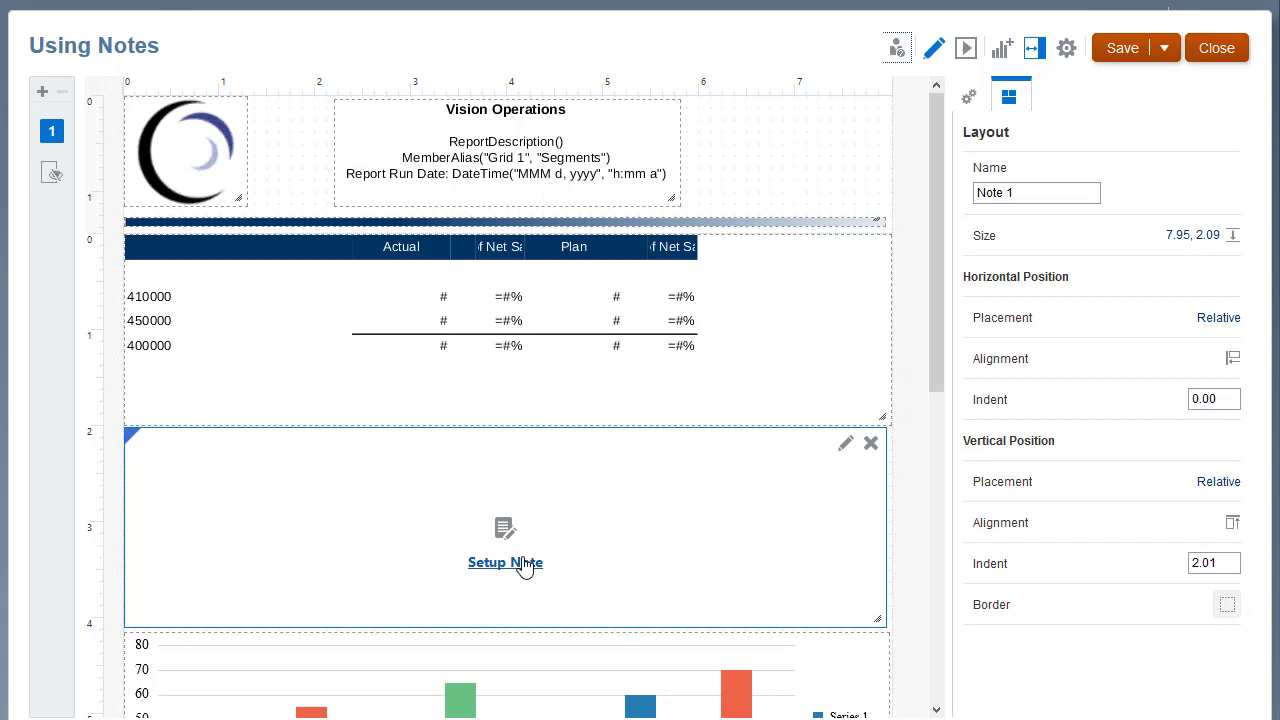
Step: Set up Note 1 with Sample Model from the Models tab as its source
{"action": "left_click", "coordinate": [505, 562]}
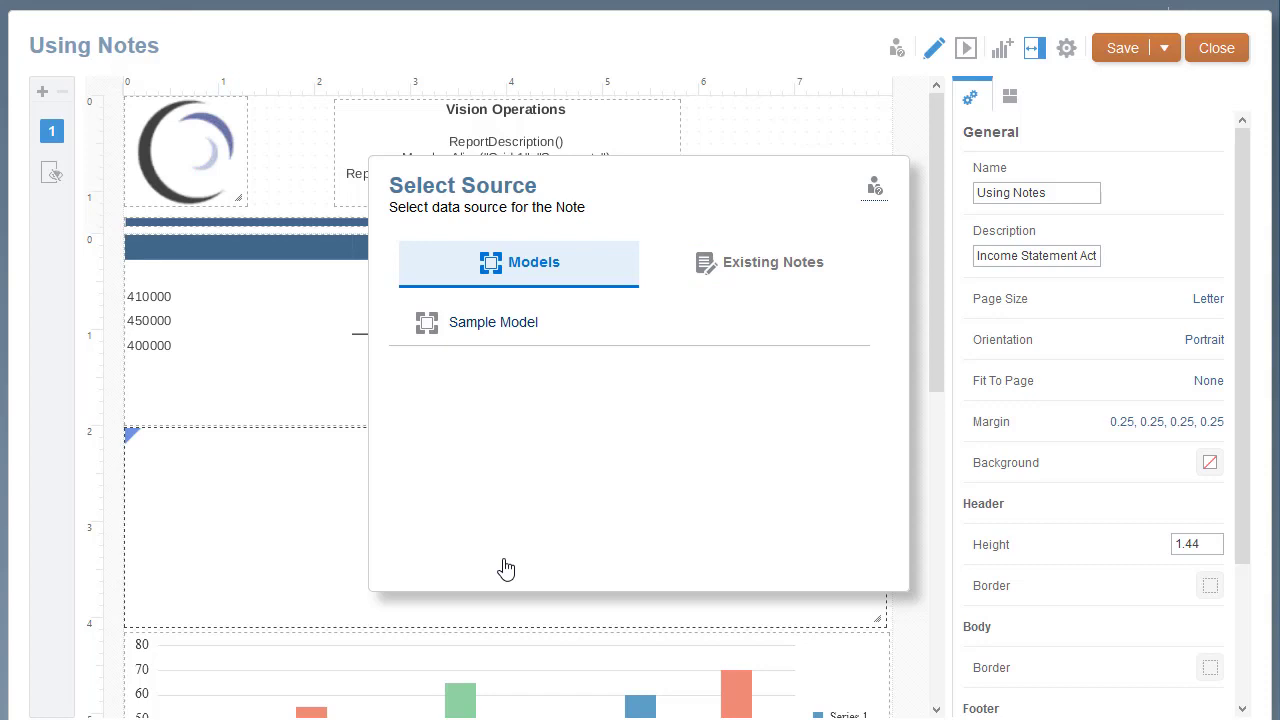
{"action": "mouse_move", "coordinate": [495, 326]}
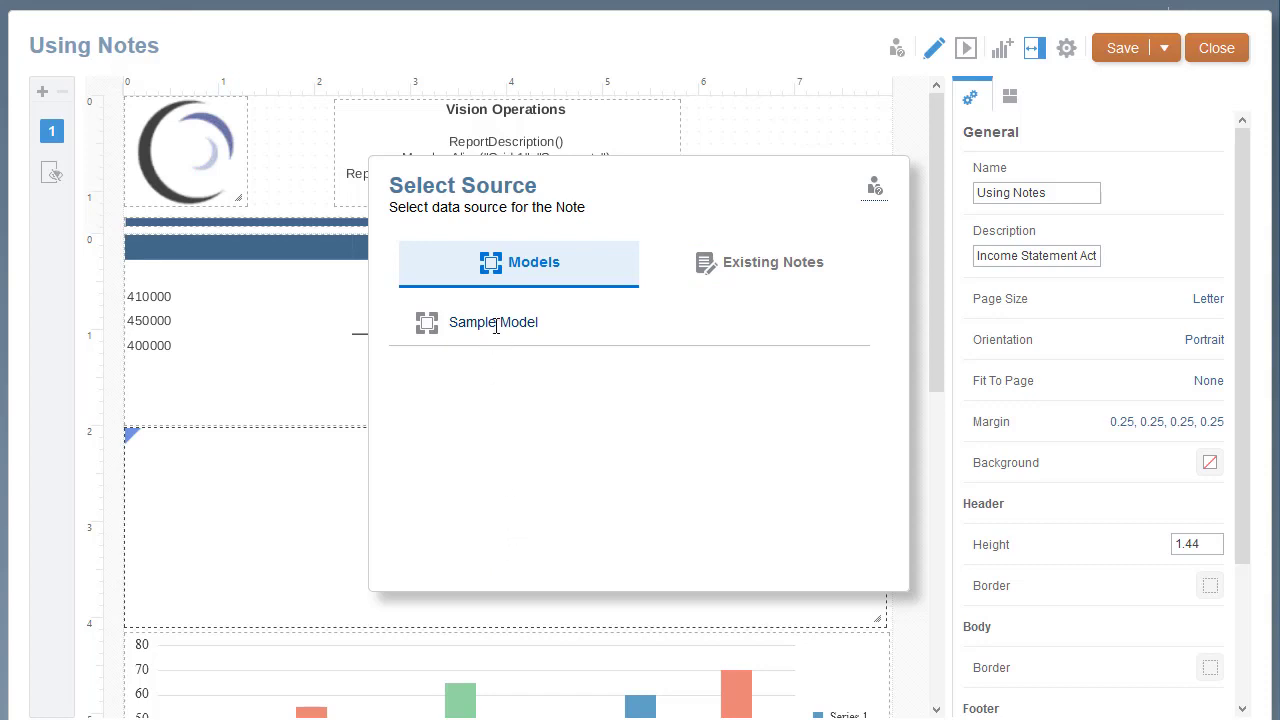
{"action": "left_click", "coordinate": [493, 322]}
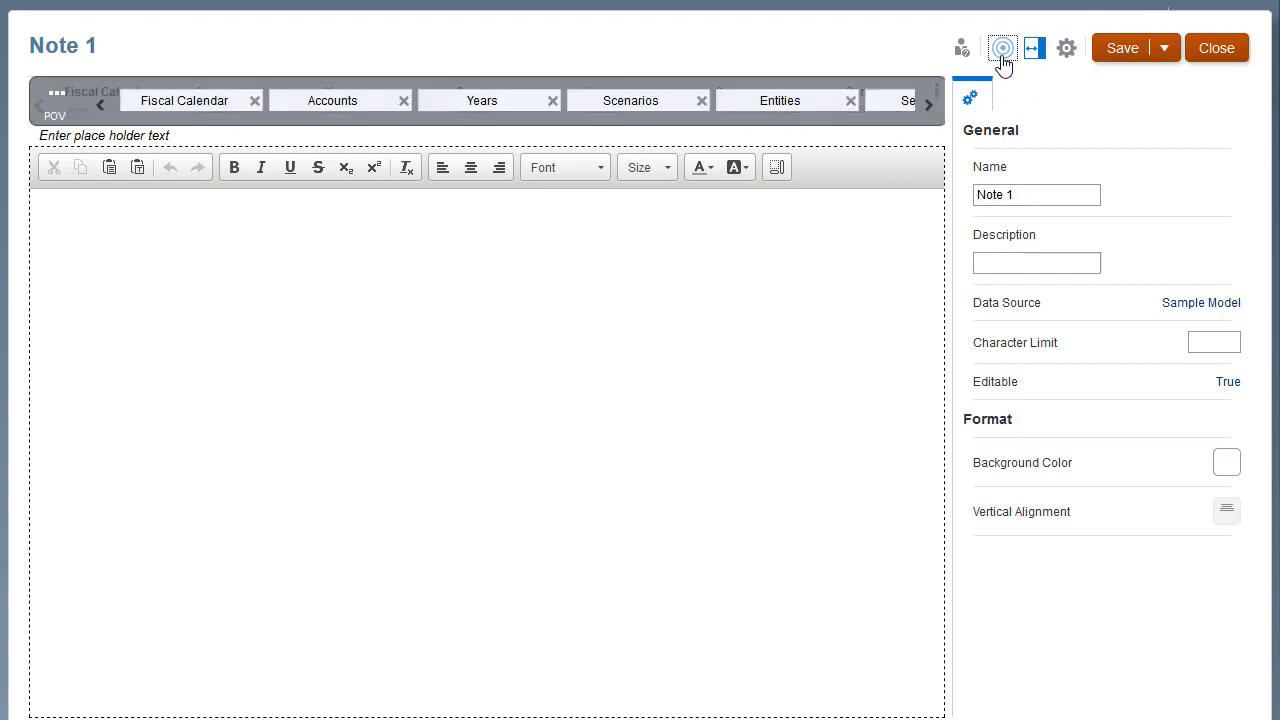
Step: Switch Note 1's dimension bar to the POV display showing June, 2018 and Televisions
{"action": "left_click", "coordinate": [928, 103]}
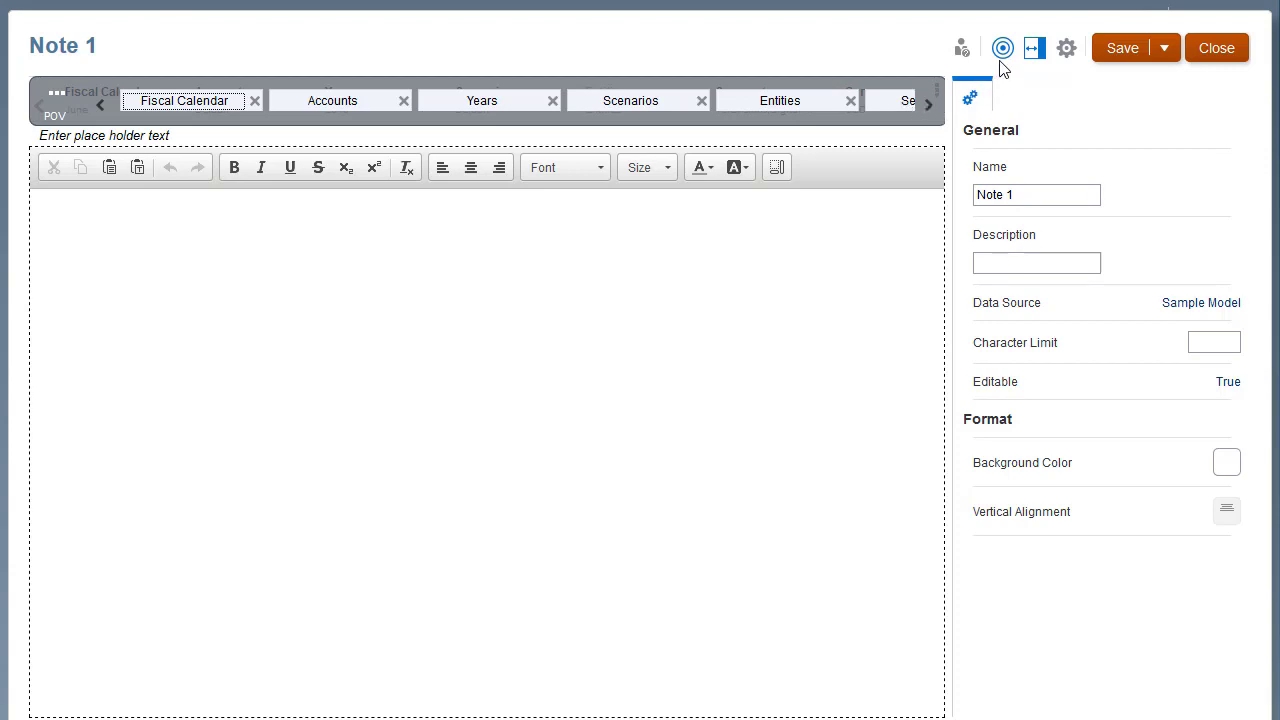
{"action": "left_click", "coordinate": [1002, 48]}
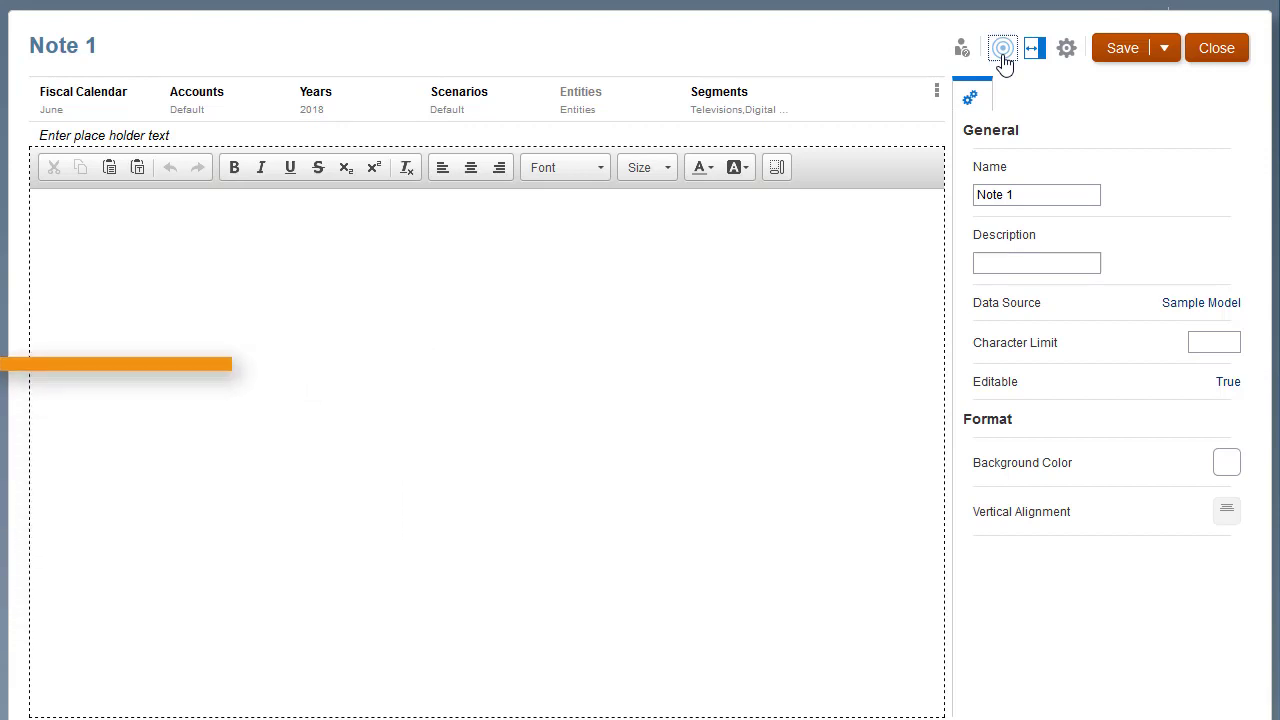
Step: Set the Accounts member to Net Income under Income Statement
{"action": "left_click", "coordinate": [196, 99]}
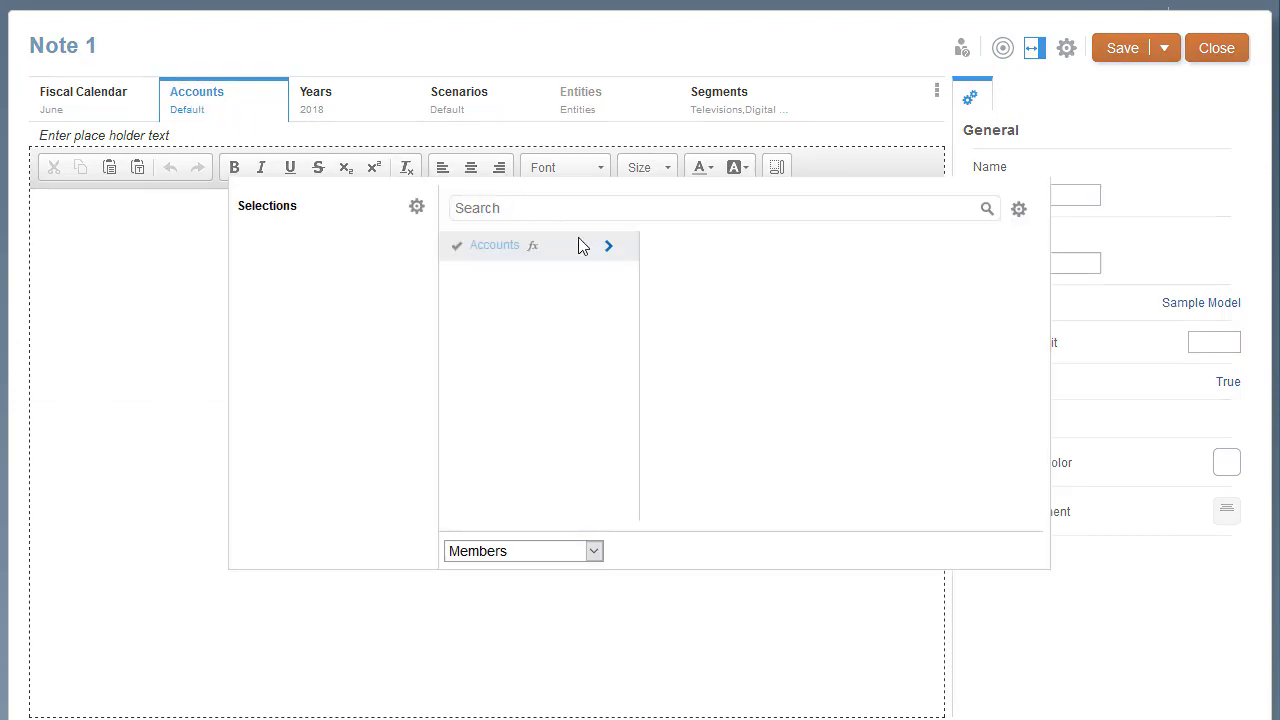
{"action": "left_click", "coordinate": [608, 245]}
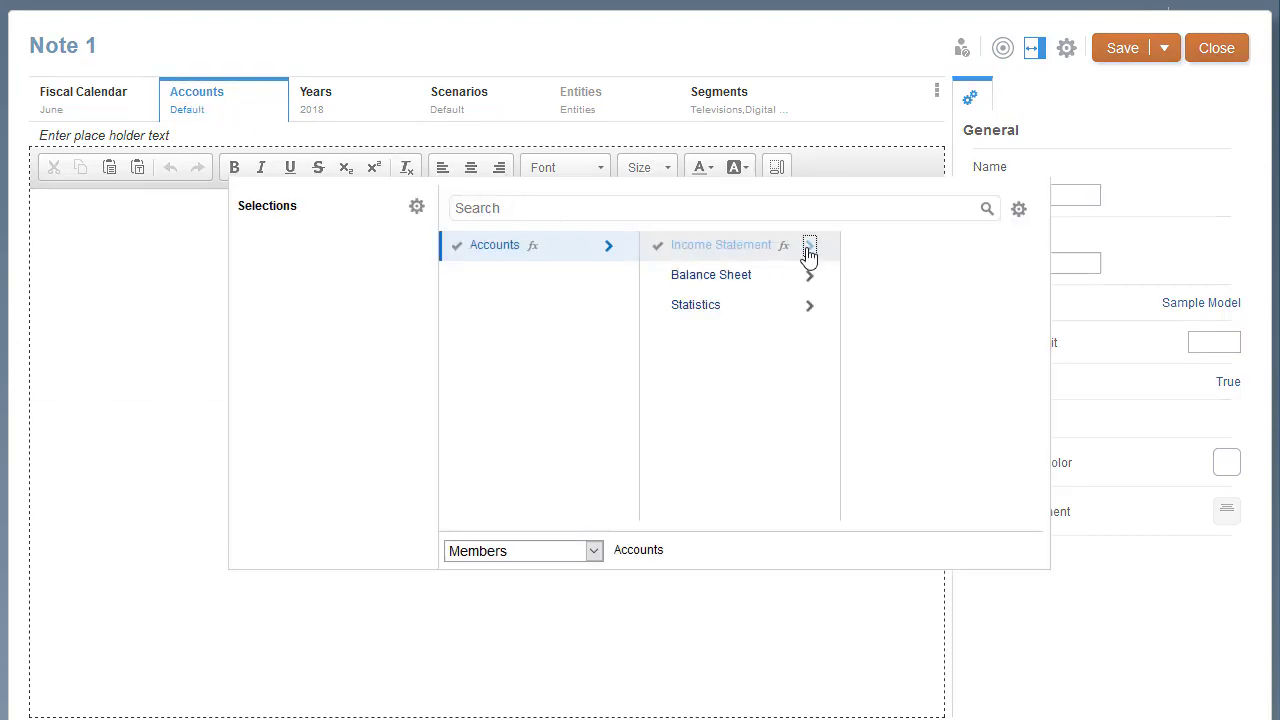
{"action": "left_click", "coordinate": [810, 245]}
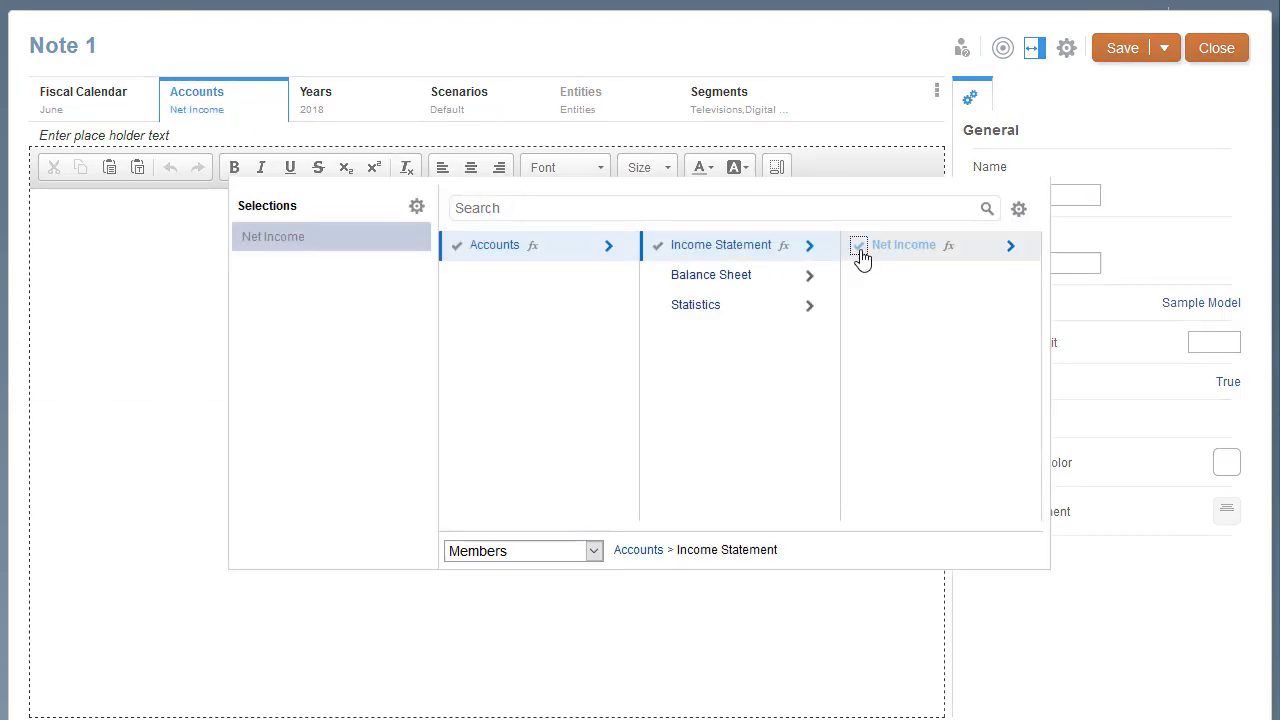
{"action": "left_click", "coordinate": [83, 98]}
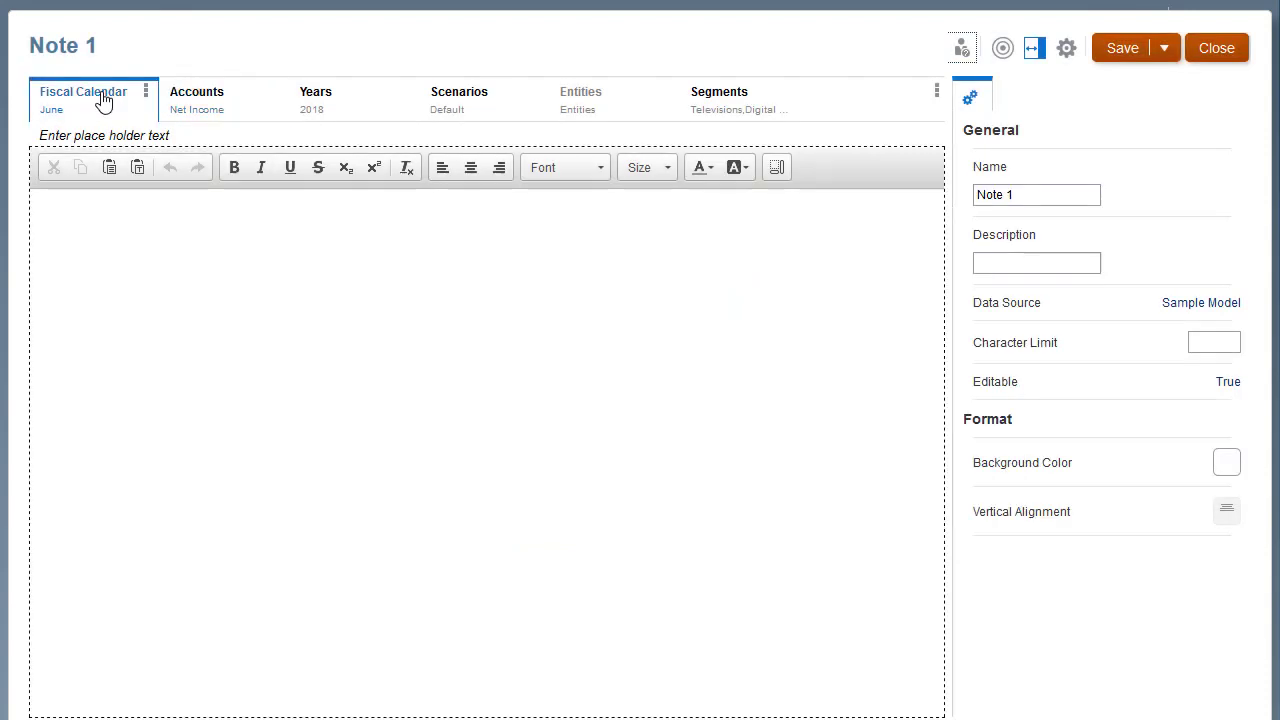
Step: Review the Fiscal Calendar and Segments selections and set Segments to Print All Selections
{"action": "left_click", "coordinate": [83, 91]}
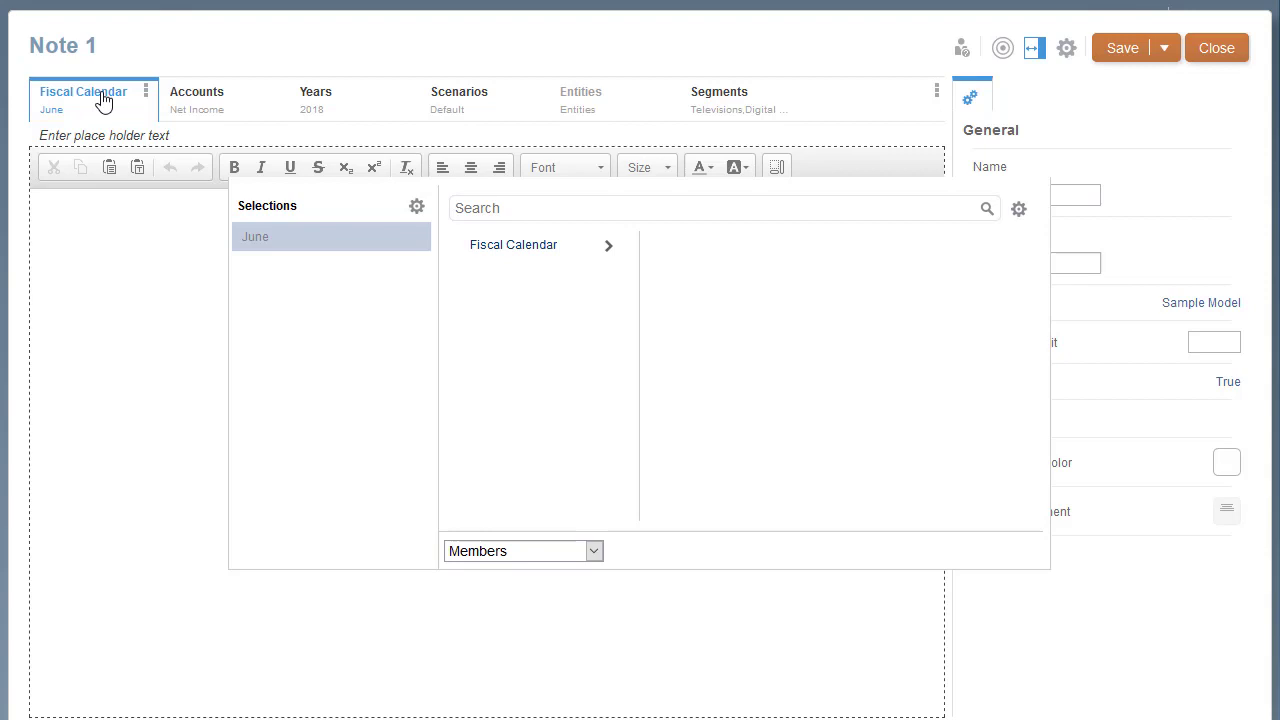
{"action": "mouse_move", "coordinate": [570, 125]}
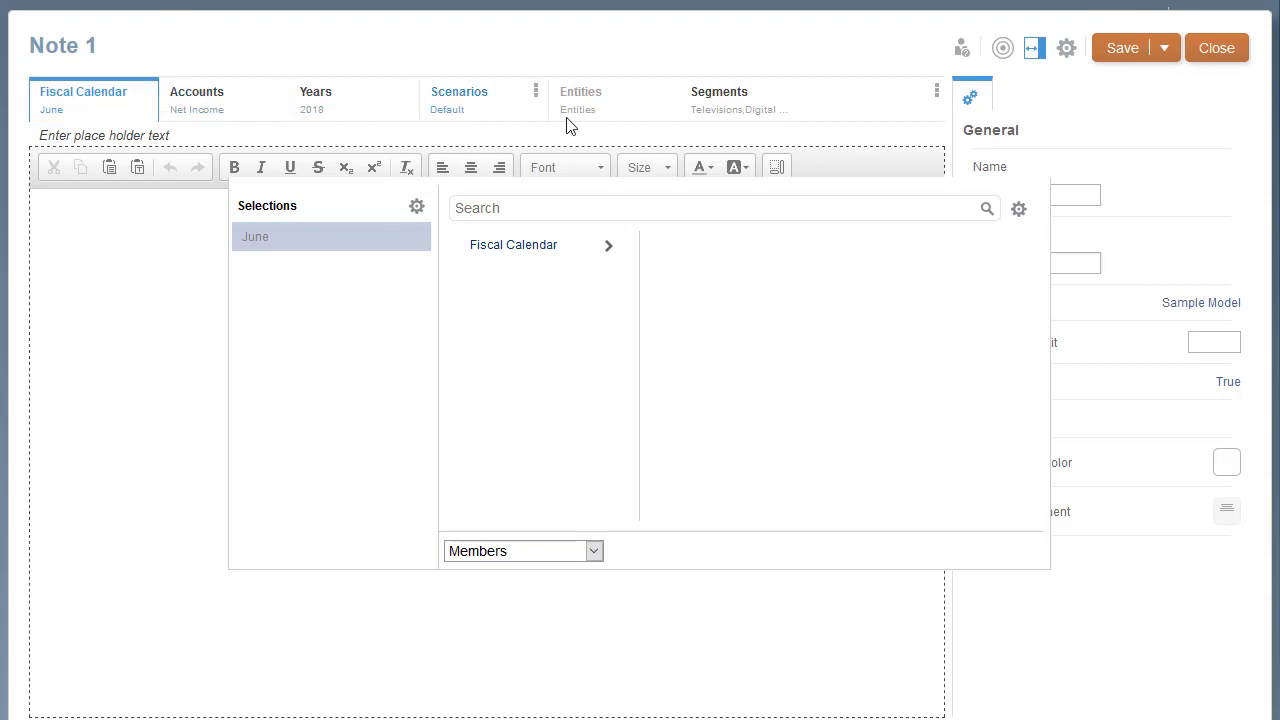
{"action": "left_click", "coordinate": [719, 95]}
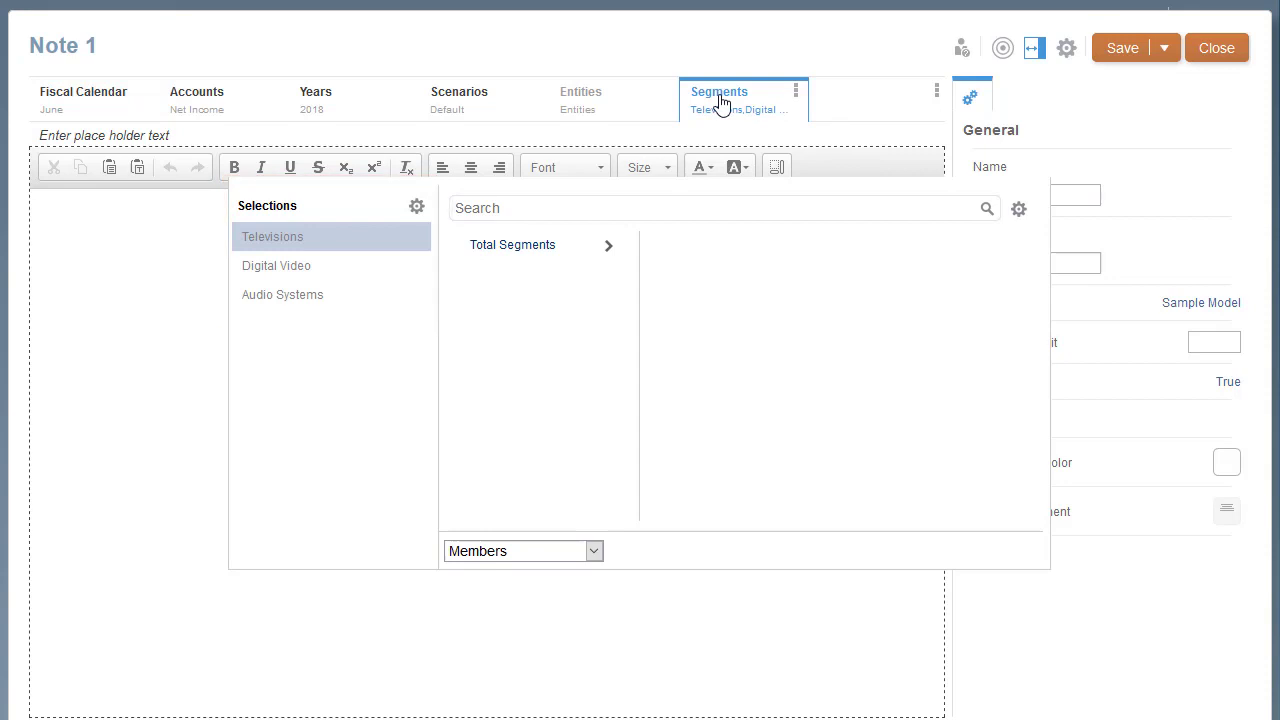
{"action": "left_click", "coordinate": [796, 91]}
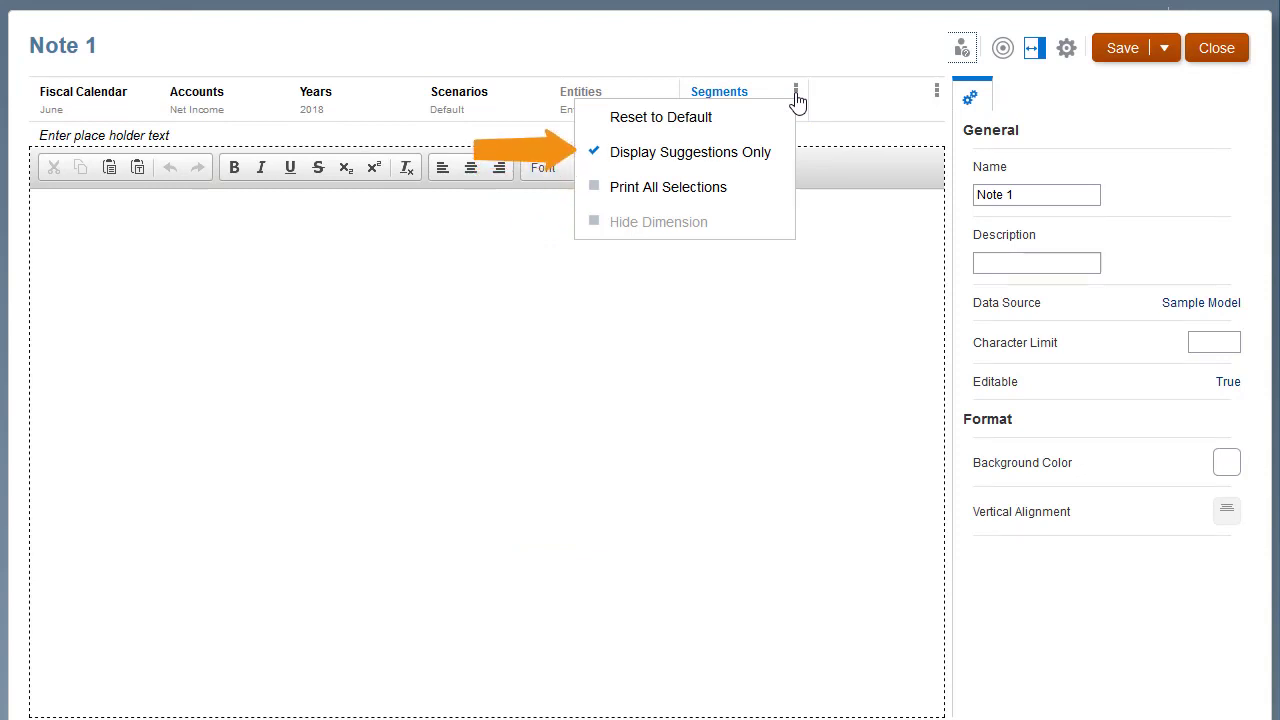
{"action": "mouse_move", "coordinate": [597, 195]}
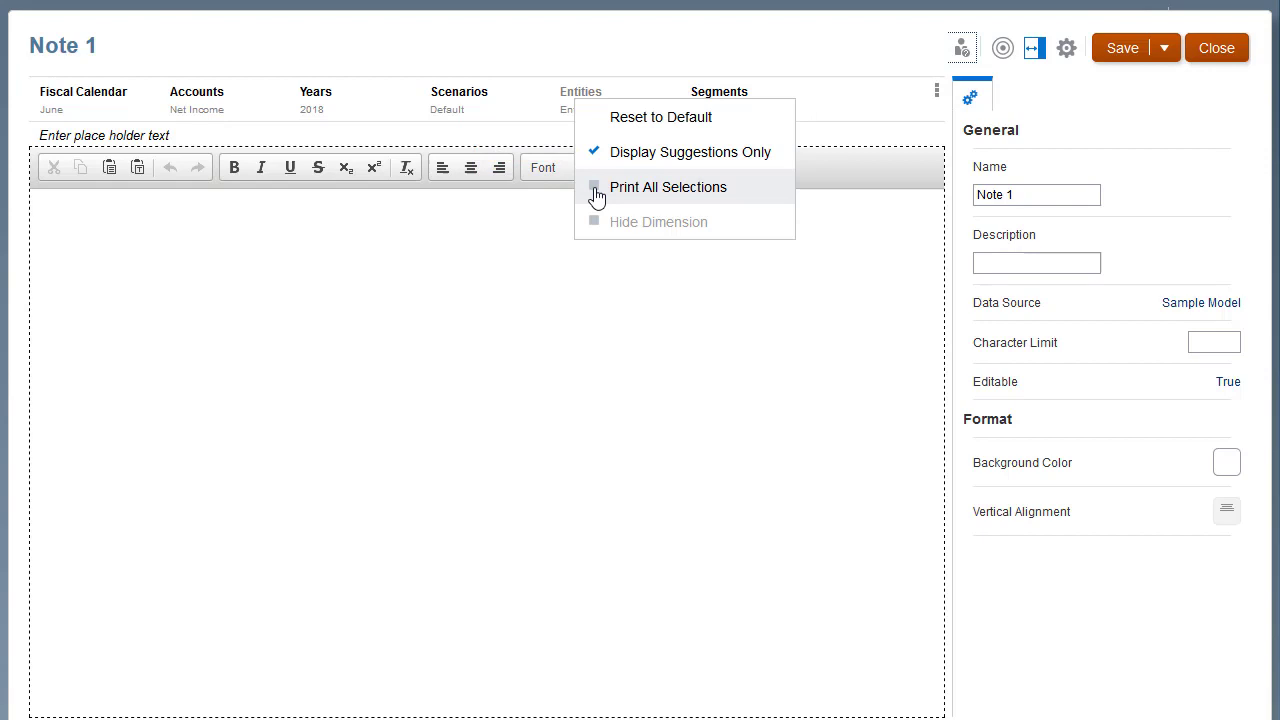
{"action": "left_click", "coordinate": [668, 187]}
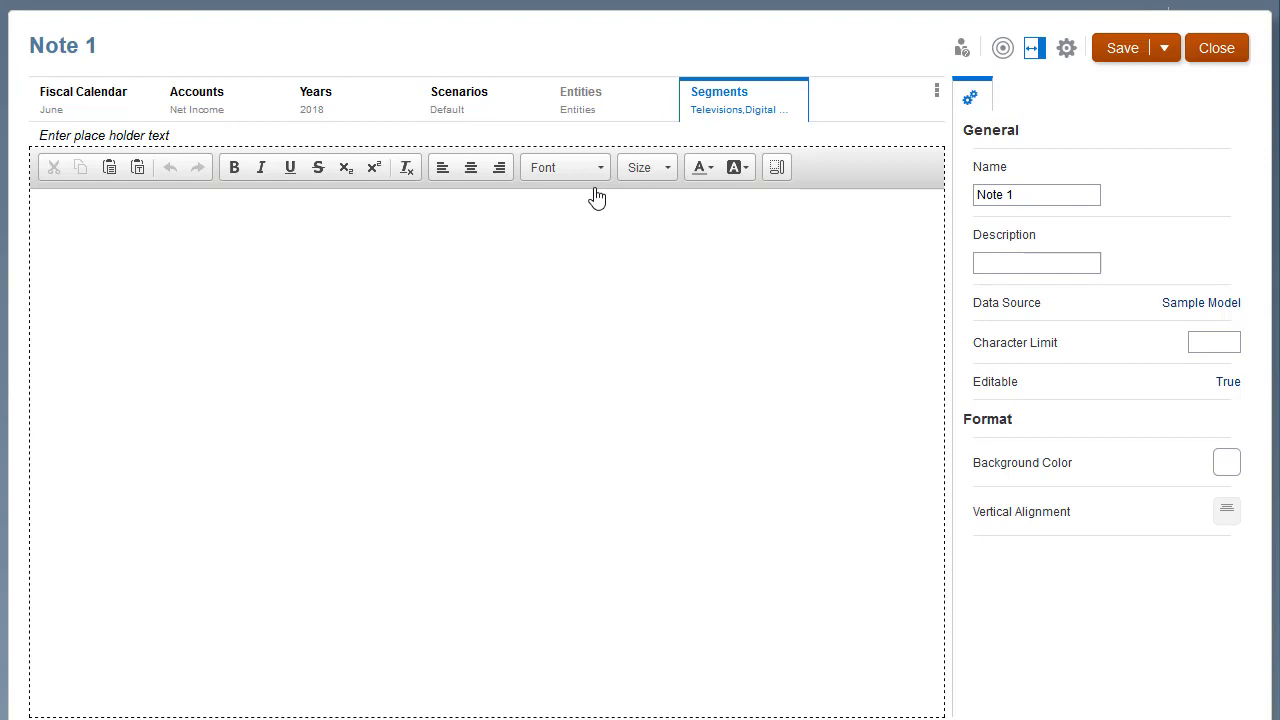
{"action": "mouse_move", "coordinate": [582, 193]}
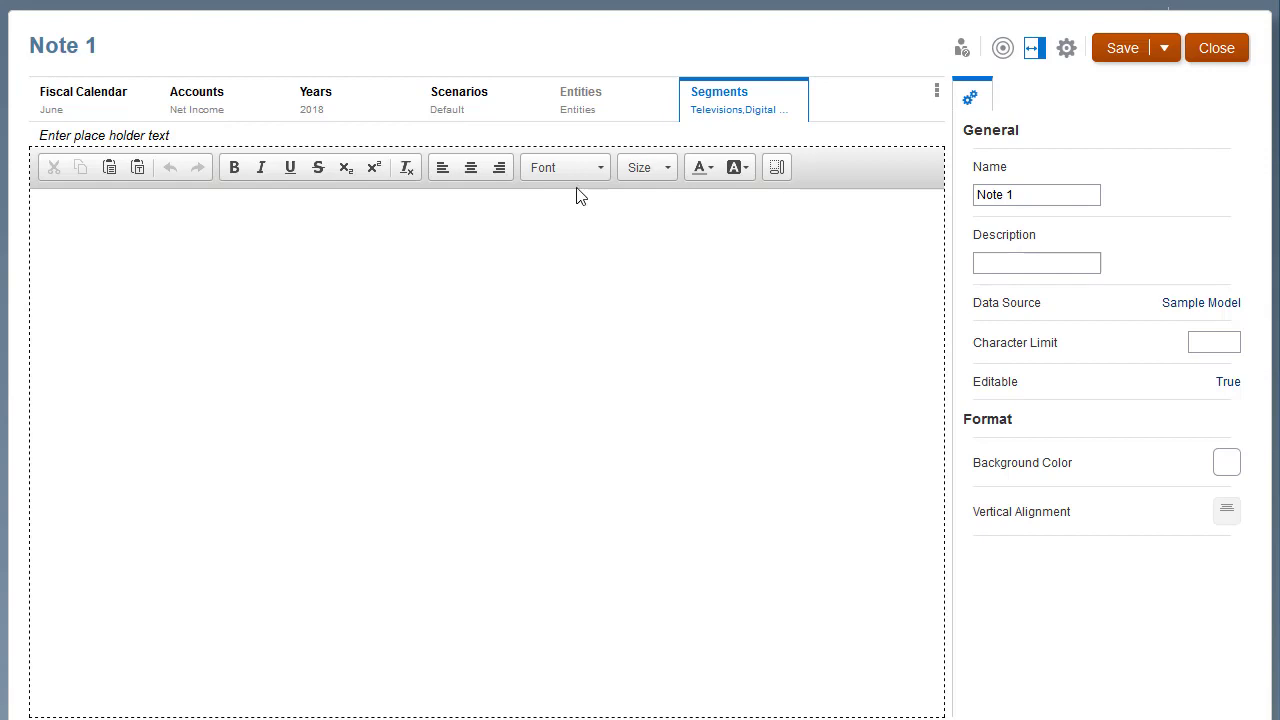
Step: Enter 'Enter Performance Summary info here…' and save as the new Performance Summary definition
{"action": "left_click", "coordinate": [97, 242]}
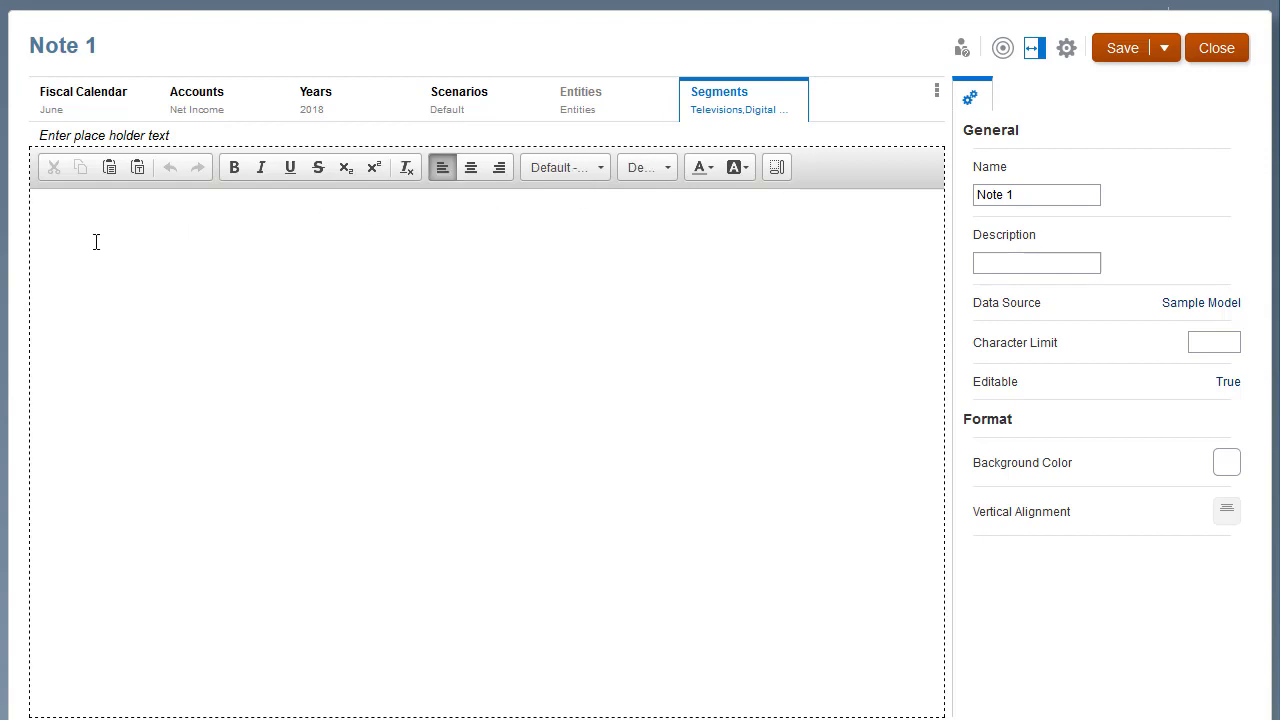
{"action": "type", "text": "Enter Performance Summary info here…"}
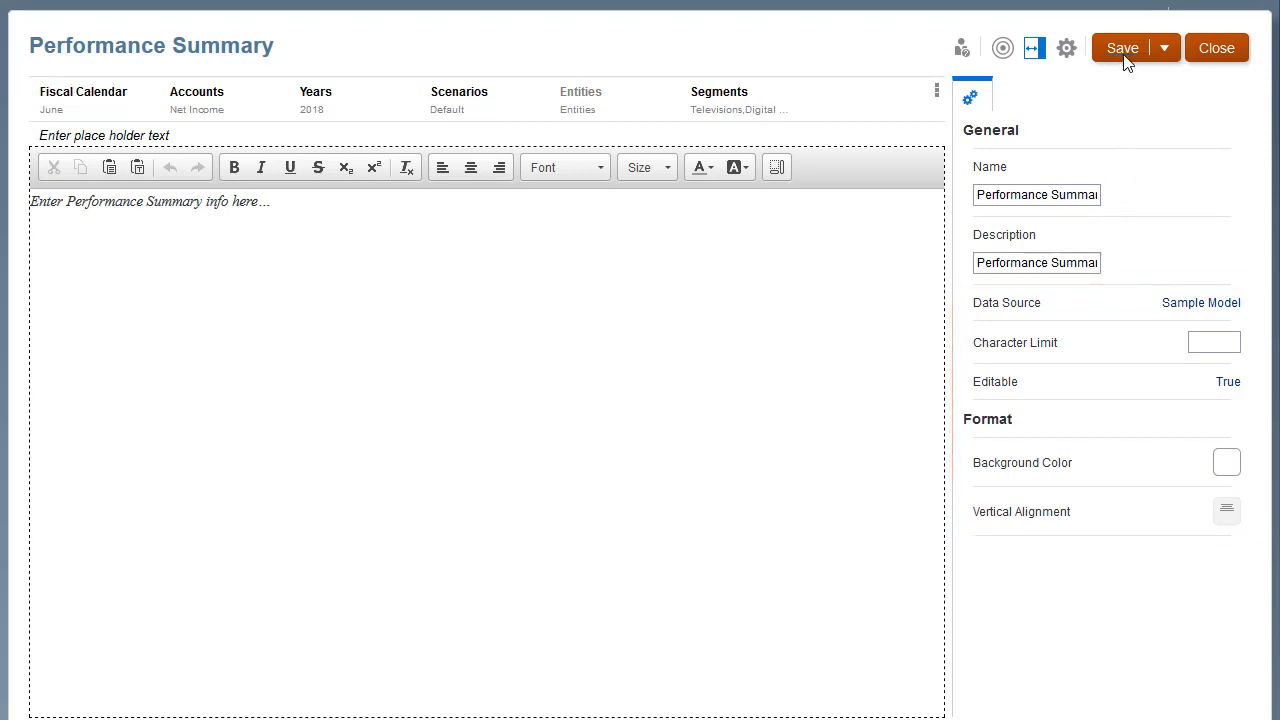
{"action": "left_click", "coordinate": [1122, 47]}
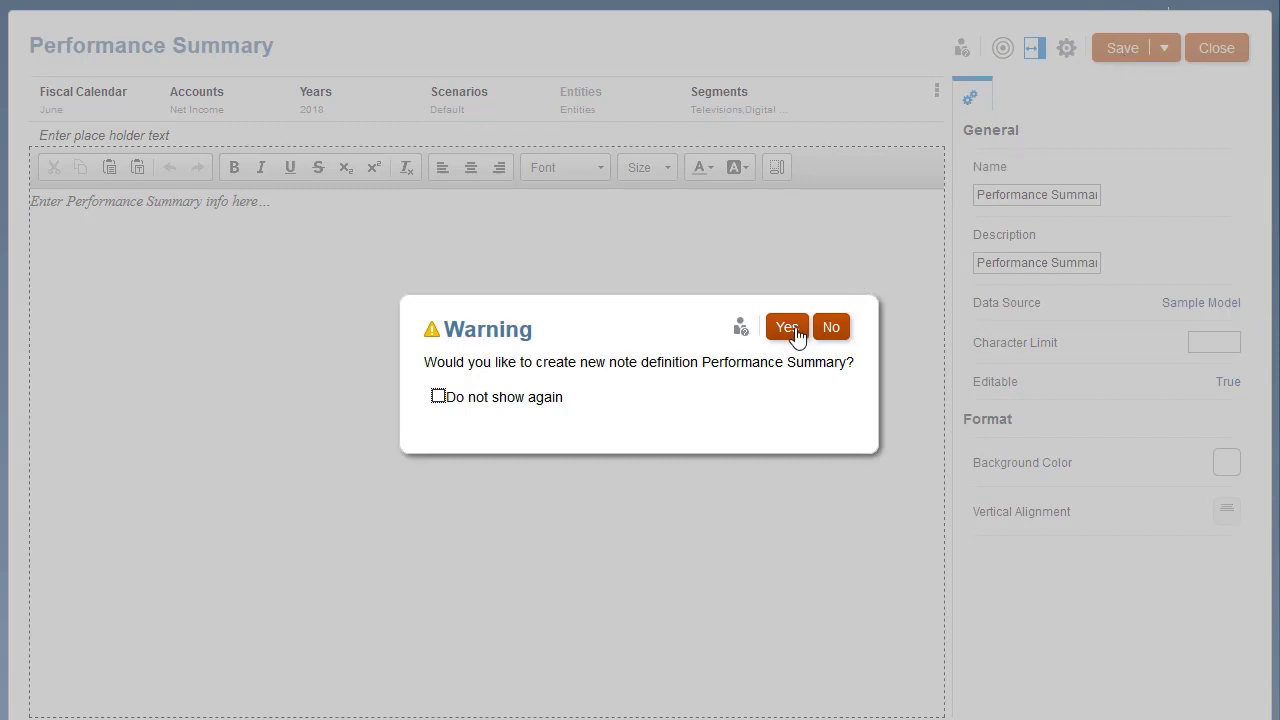
{"action": "left_click", "coordinate": [787, 327]}
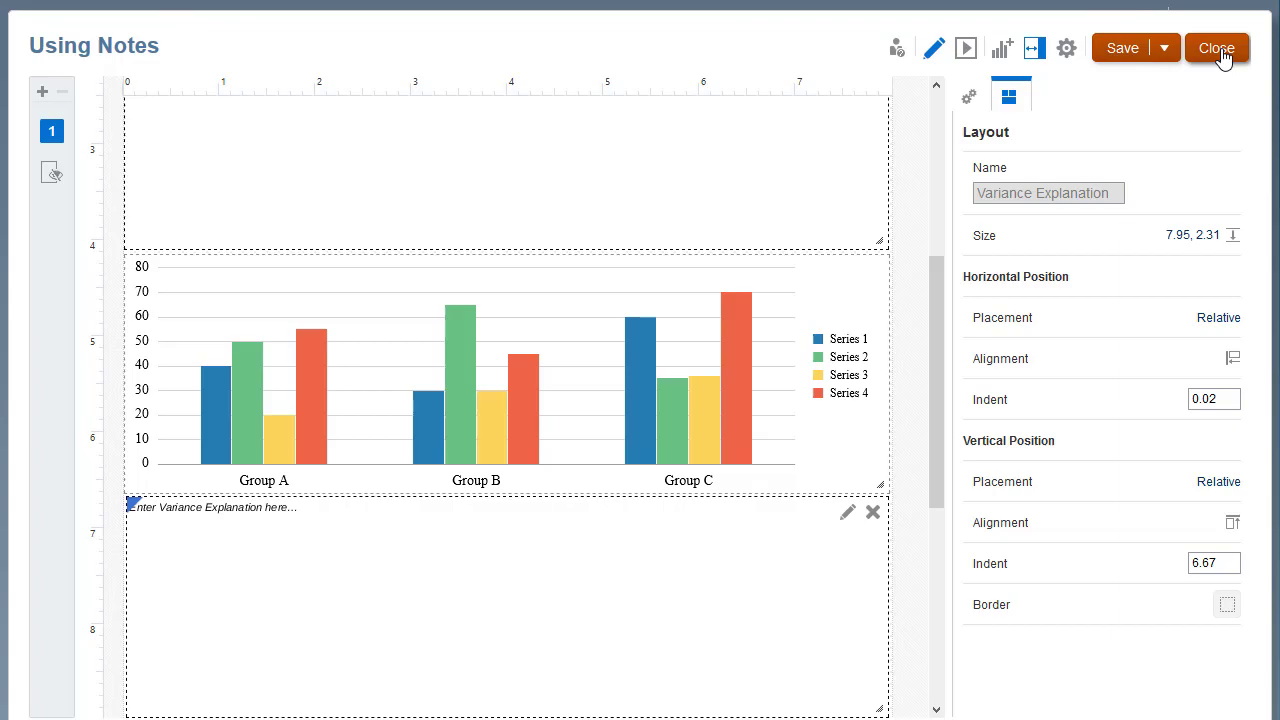
Step: Close the Using Notes report designer and return to the Library
{"action": "left_click", "coordinate": [1216, 48]}
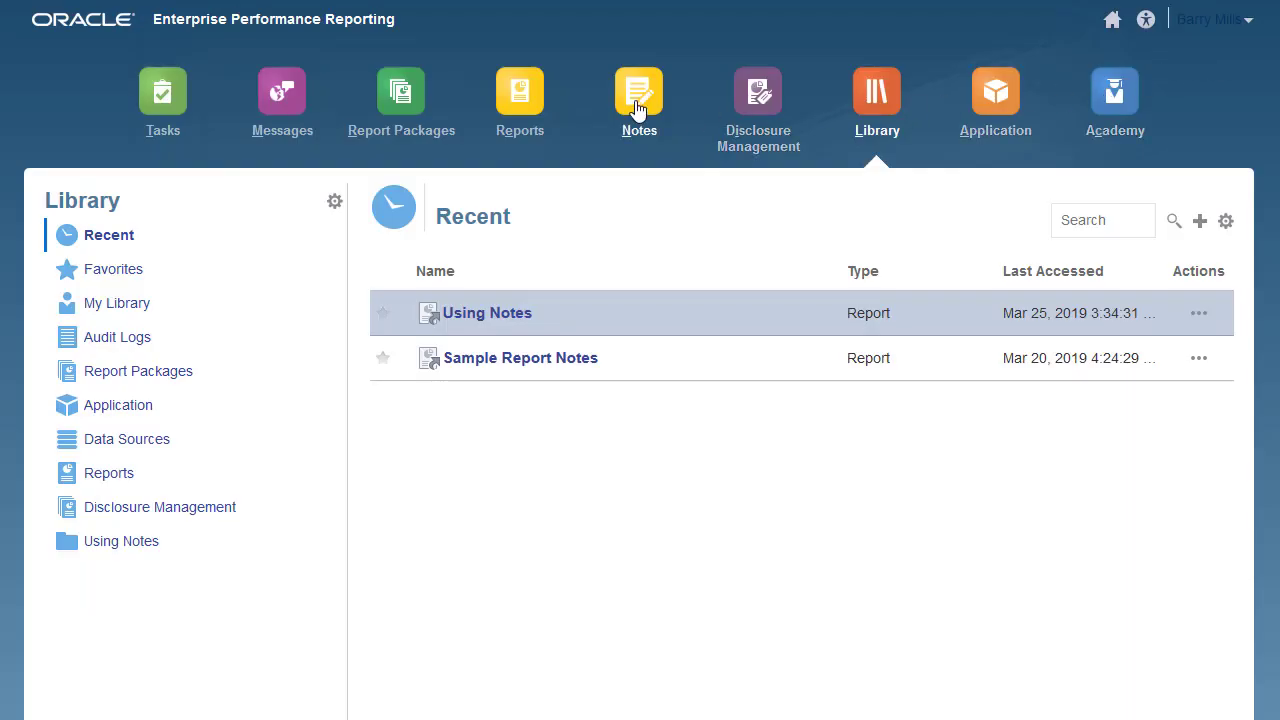
Step: Open Notes, inspect the Performance Summary definition's dimensions, then open its entered notes
{"action": "left_click", "coordinate": [639, 95]}
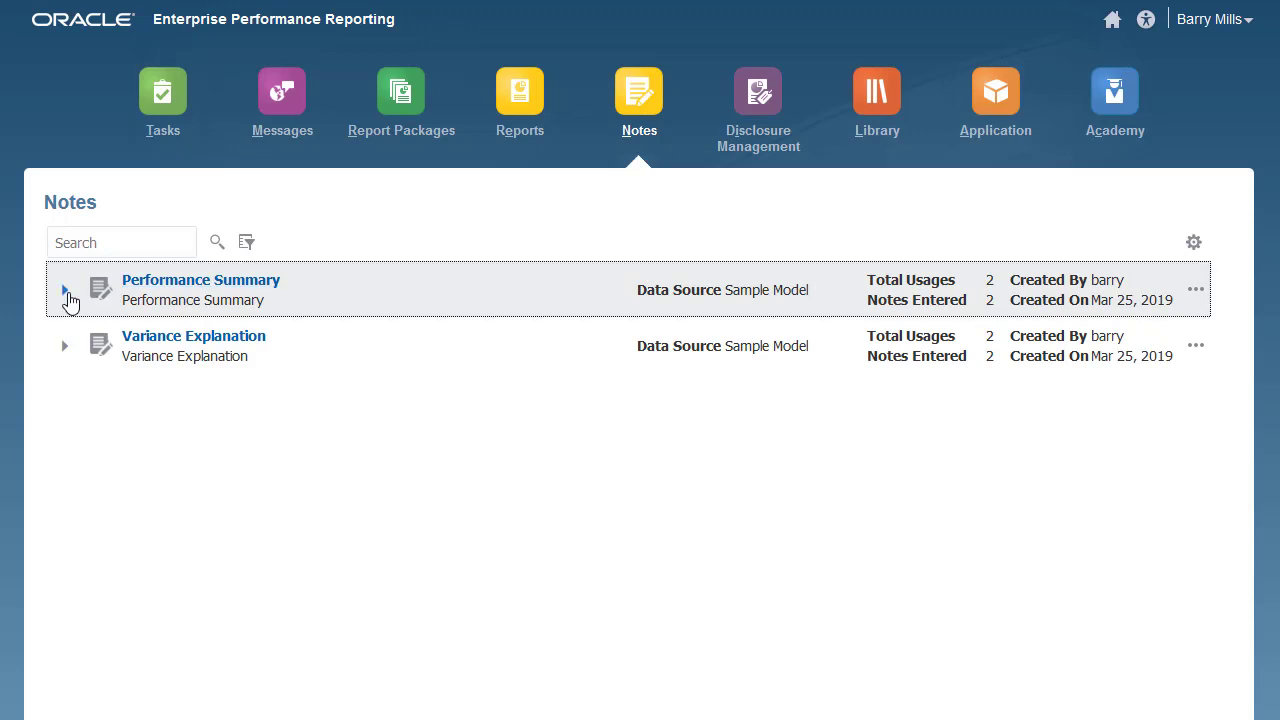
{"action": "left_click", "coordinate": [64, 289]}
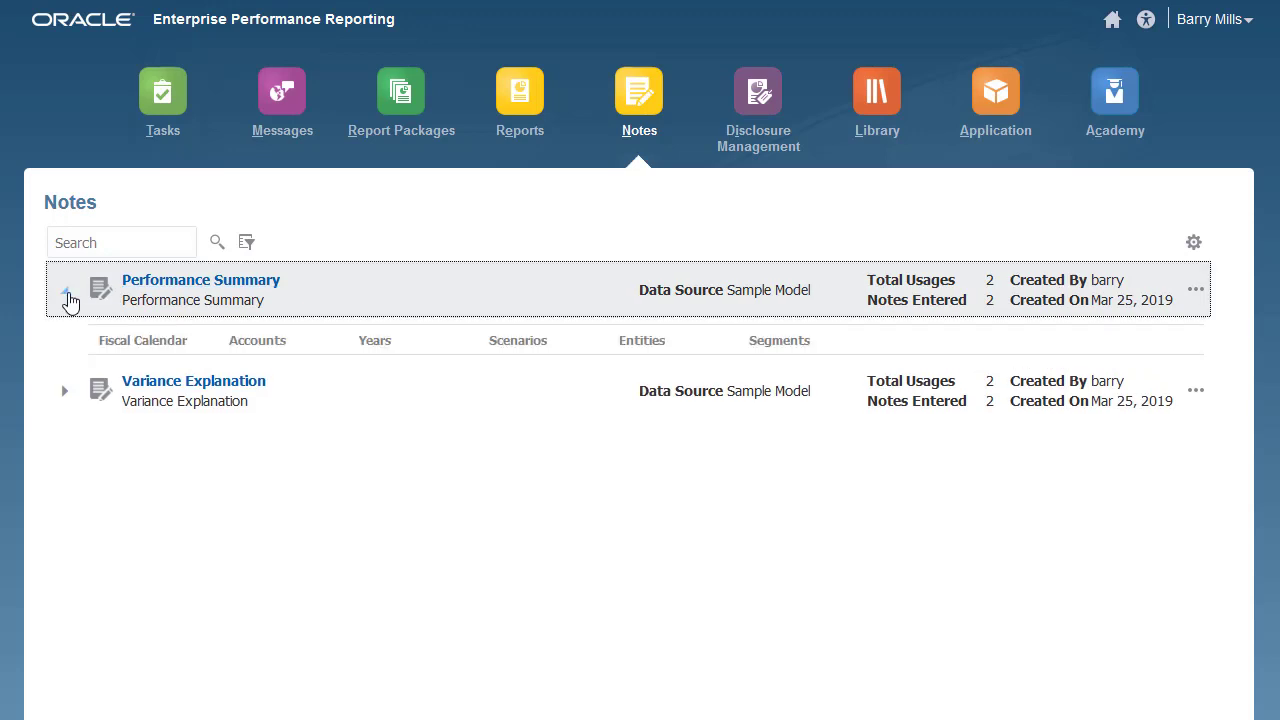
{"action": "left_click", "coordinate": [64, 289]}
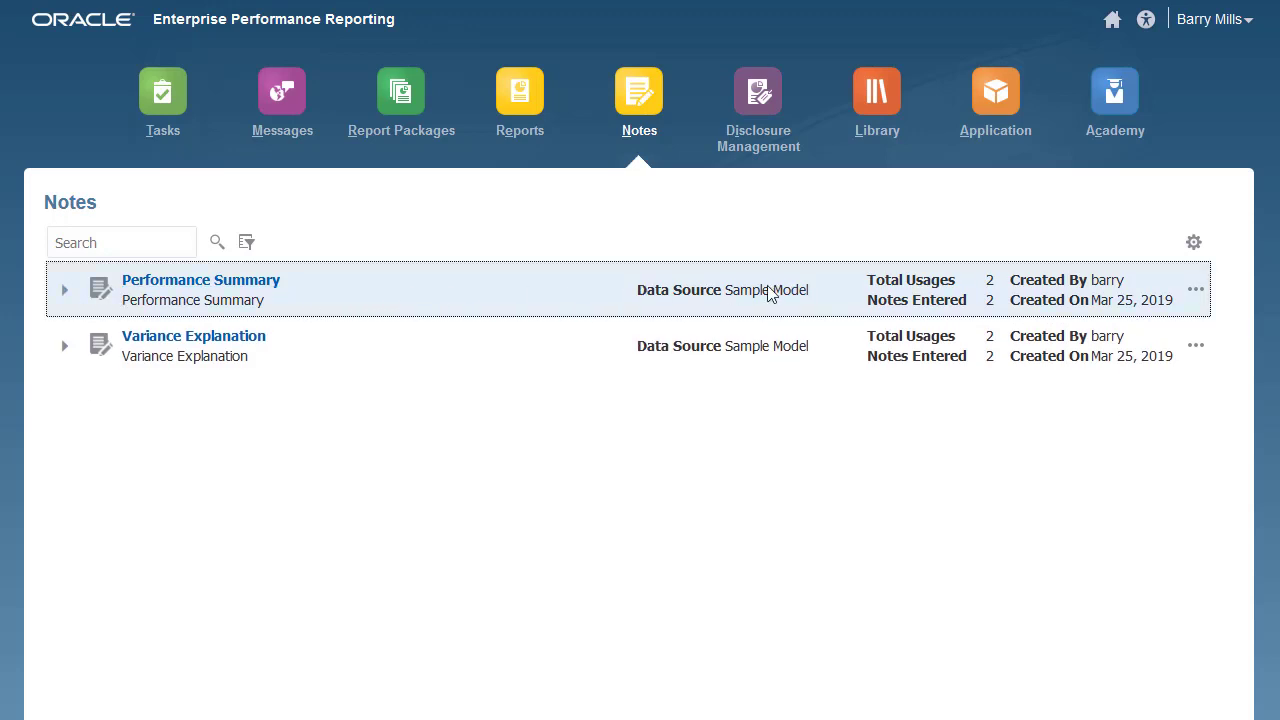
{"action": "left_click", "coordinate": [1196, 289]}
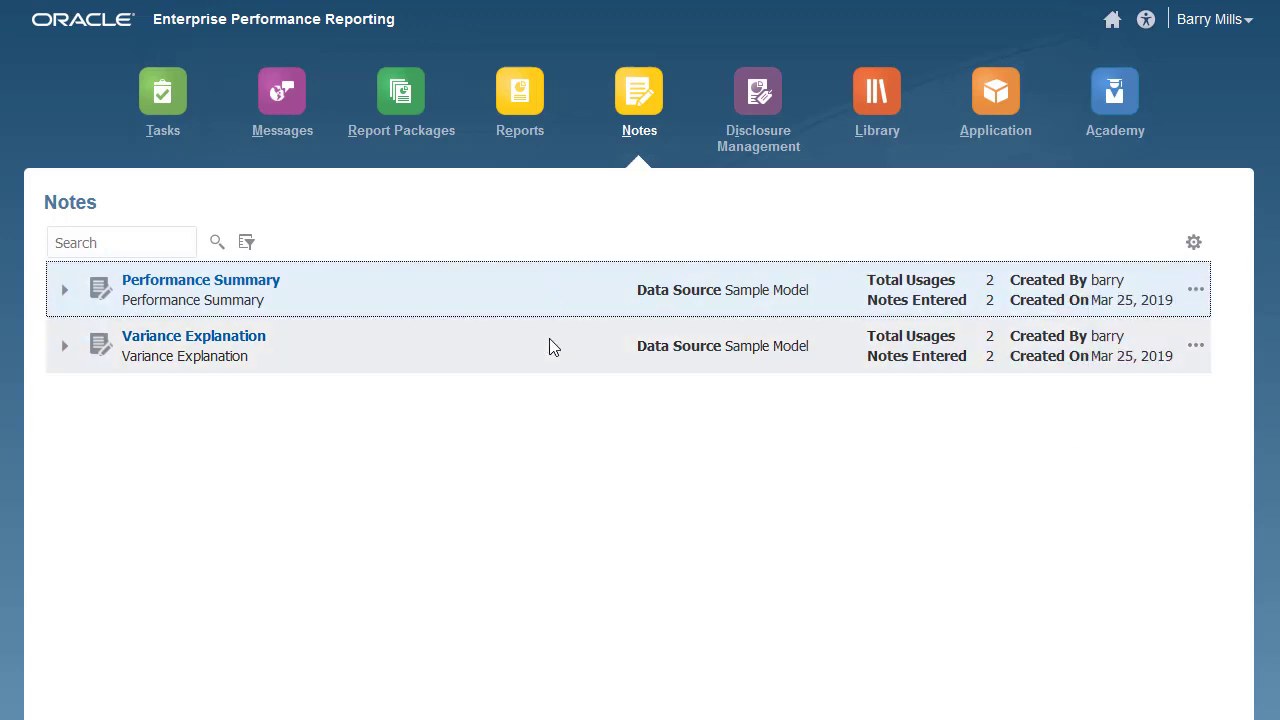
{"action": "left_click", "coordinate": [1193, 242]}
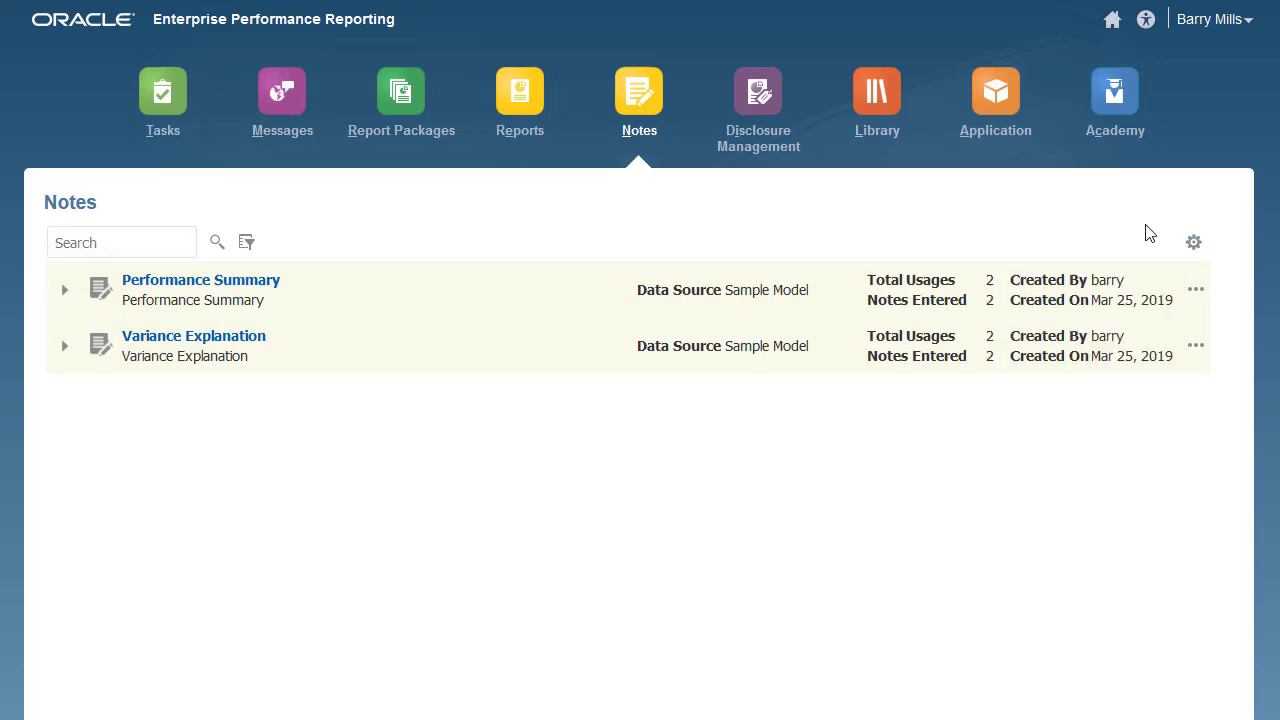
{"action": "mouse_move", "coordinate": [1143, 234]}
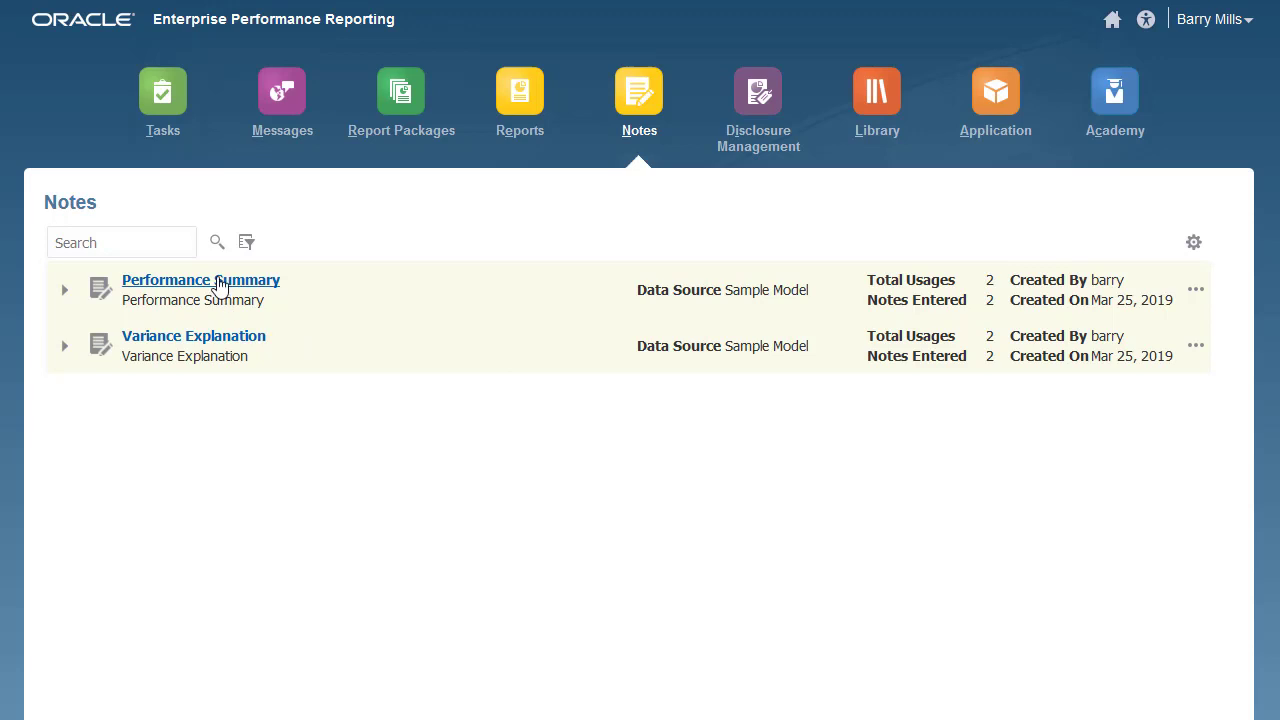
{"action": "left_click", "coordinate": [200, 280]}
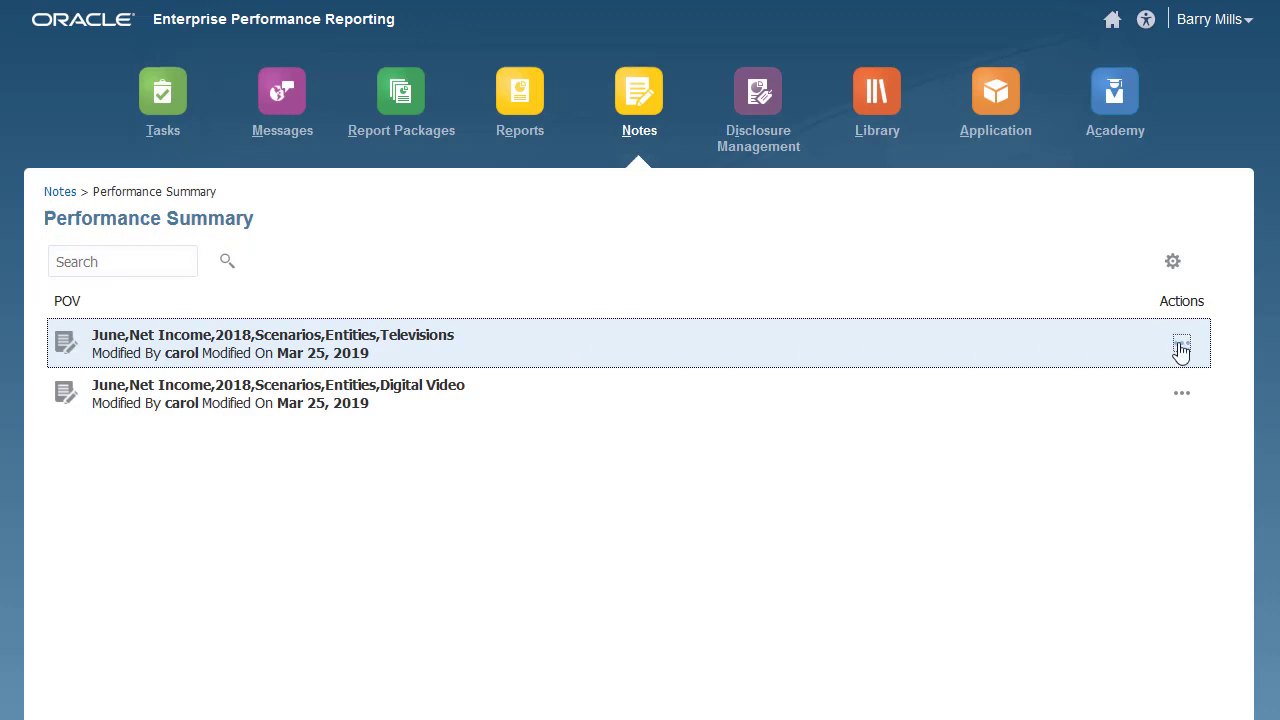
Step: Check the Televisions note's actions, then return to the note definitions list
{"action": "left_click", "coordinate": [1181, 344]}
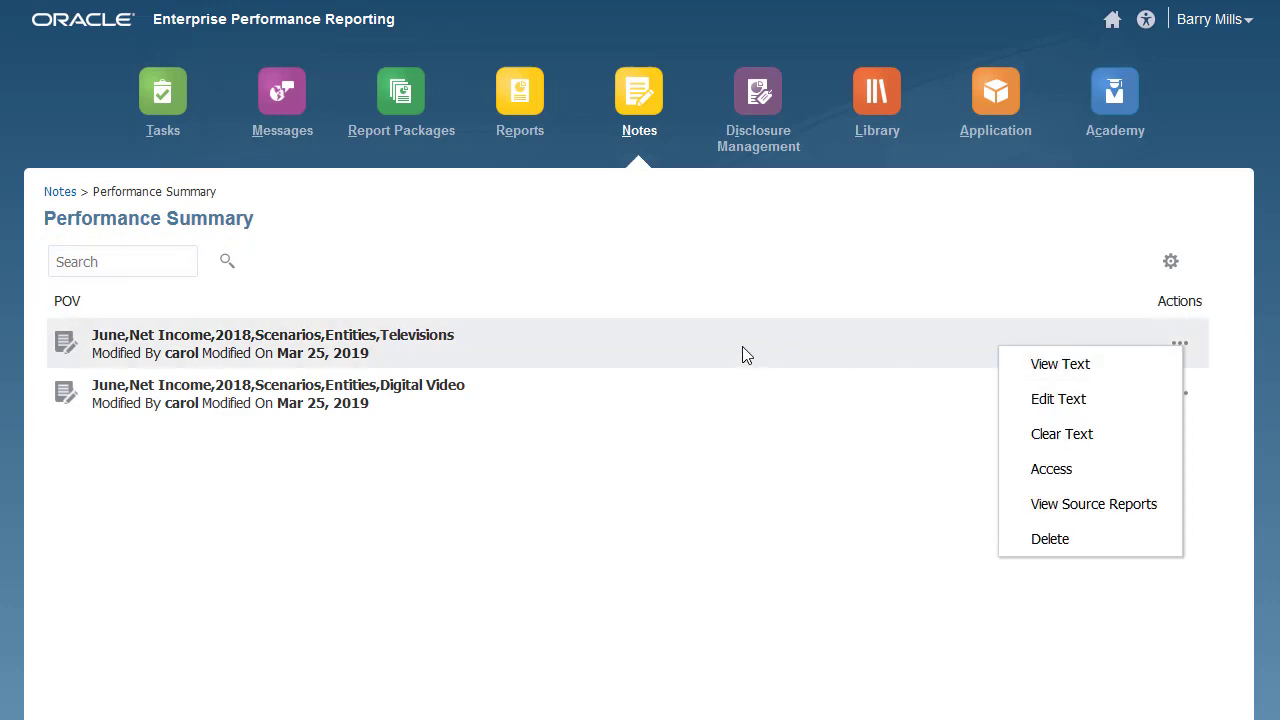
{"action": "left_click", "coordinate": [1170, 261]}
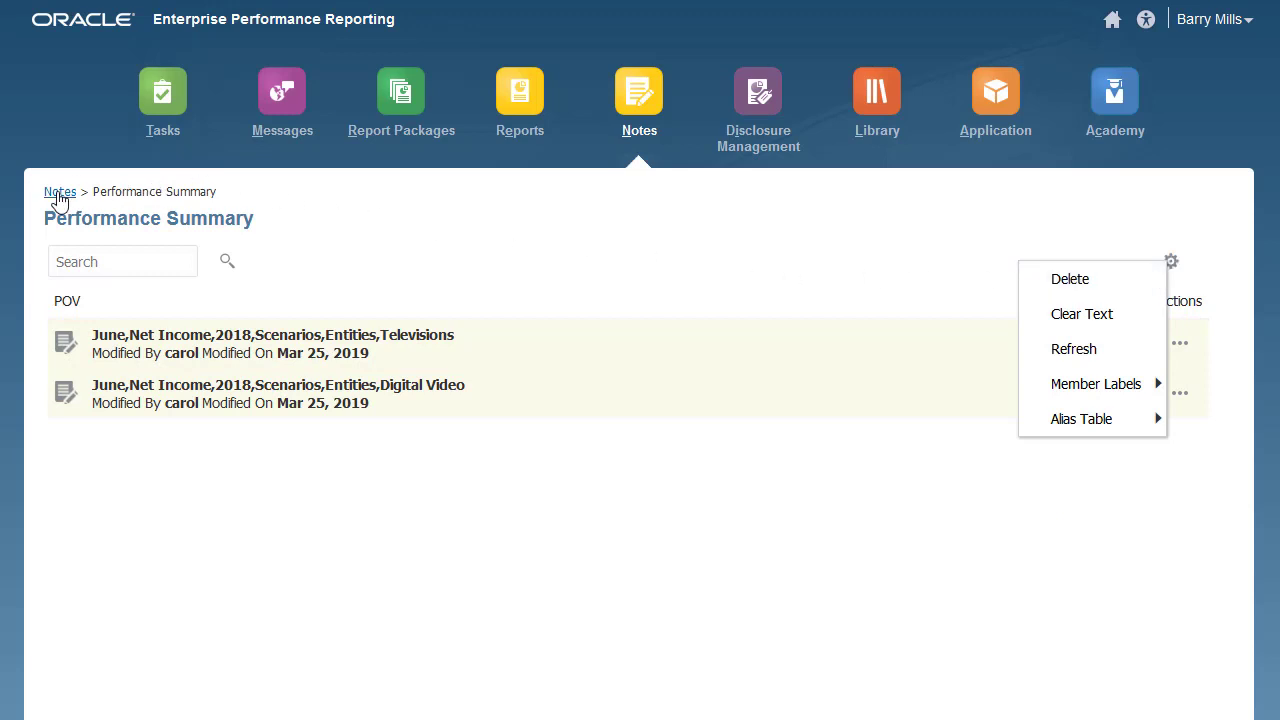
{"action": "left_click", "coordinate": [60, 191]}
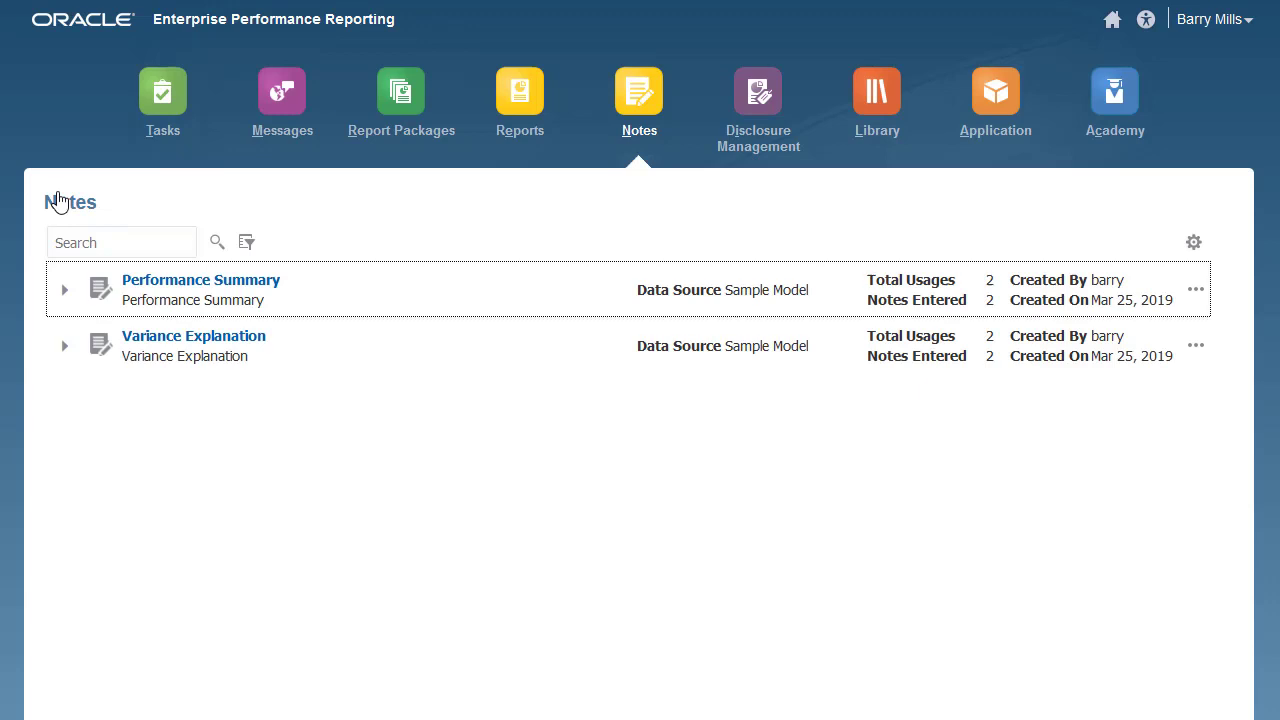
{"action": "mouse_move", "coordinate": [742, 217]}
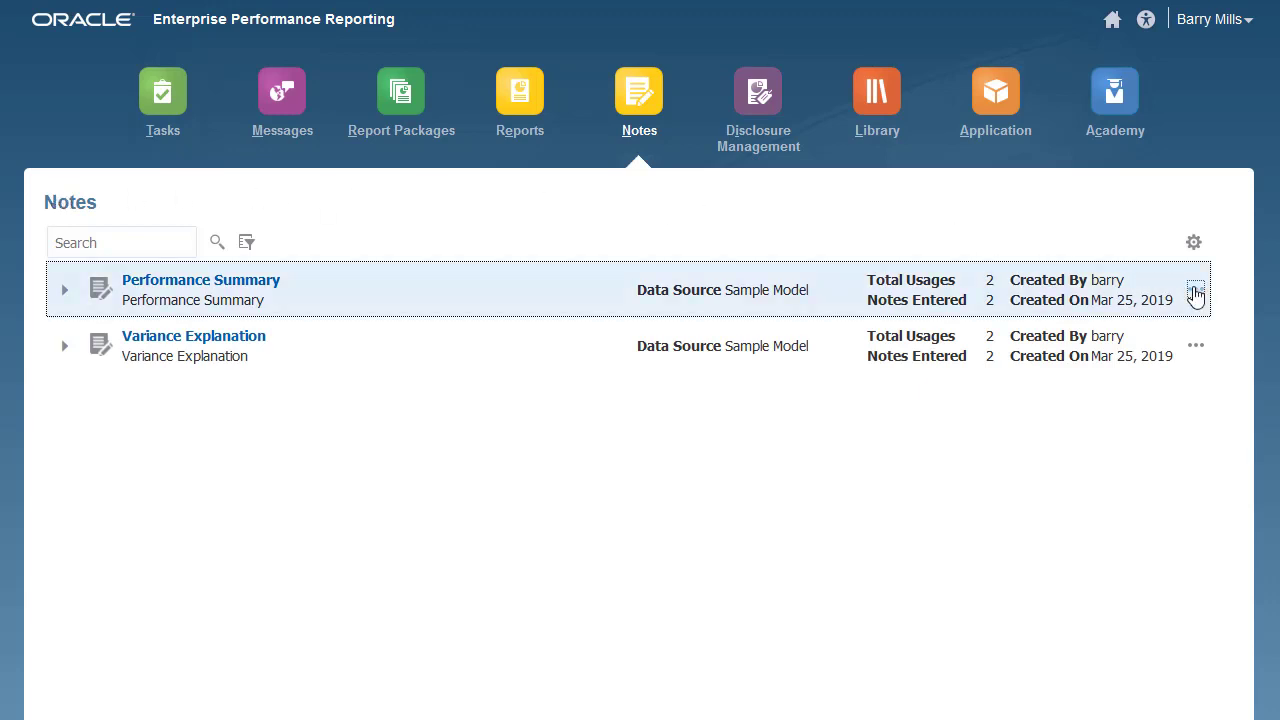
Step: Review Performance Summary's user access, then show the Reports list
{"action": "left_click", "coordinate": [1197, 290]}
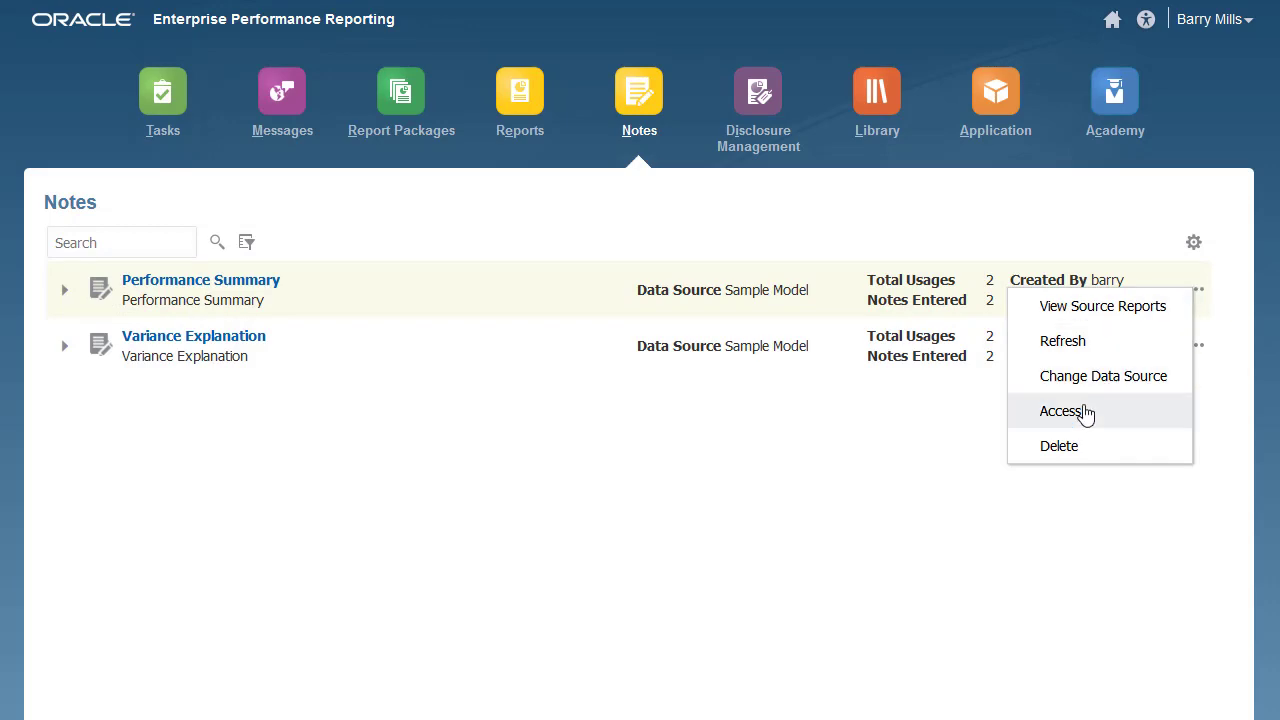
{"action": "left_click", "coordinate": [1066, 411]}
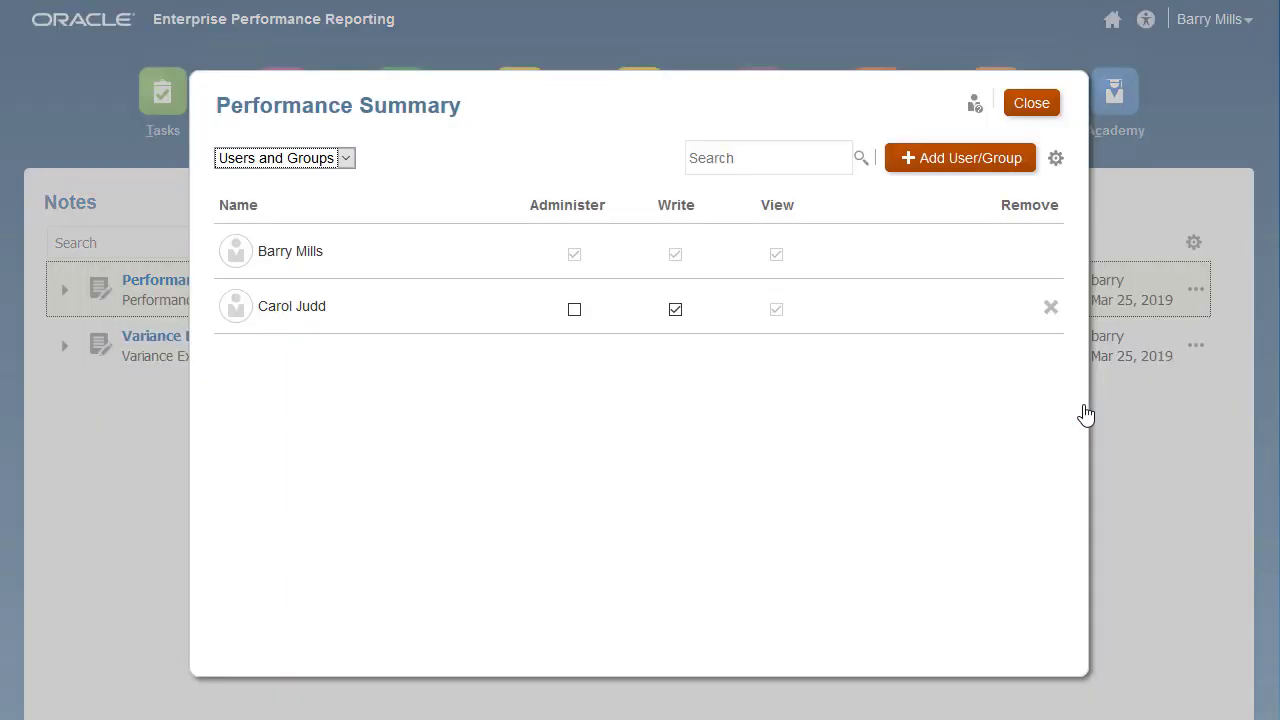
{"action": "left_click", "coordinate": [1031, 102]}
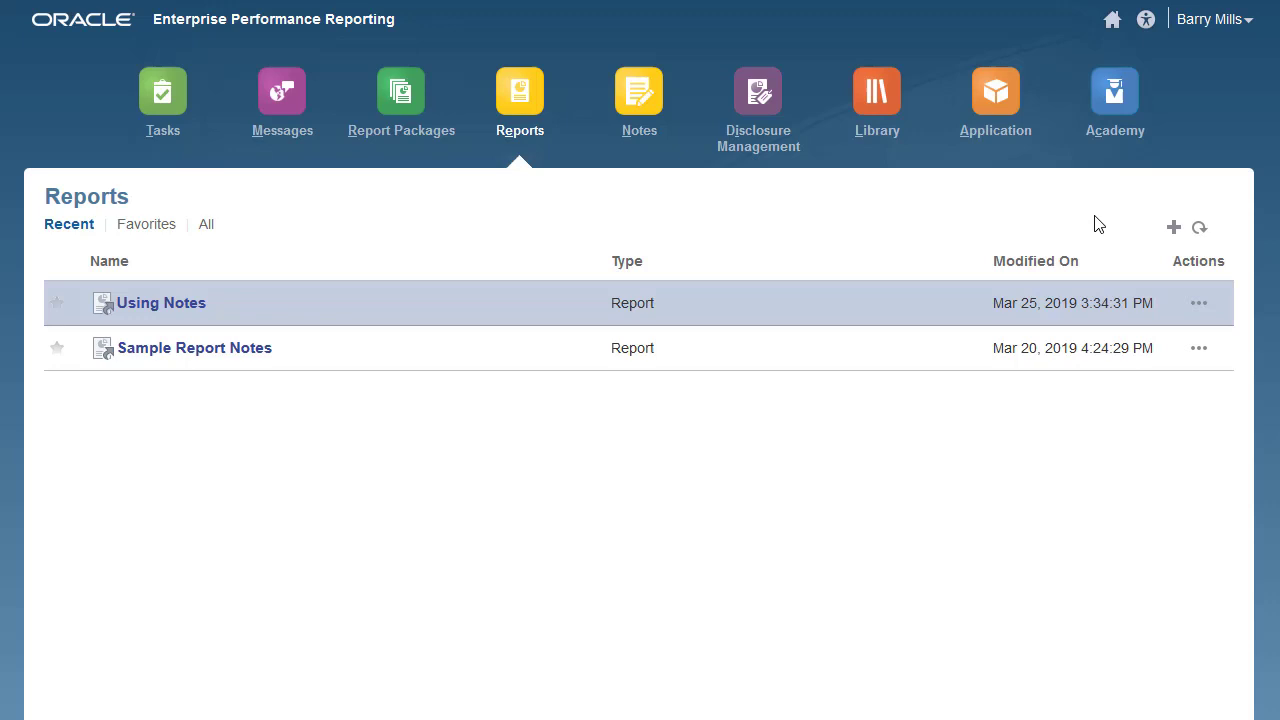
Step: Create a new report, add a note area, and show the Existing Notes definitions
{"action": "left_click", "coordinate": [1173, 227]}
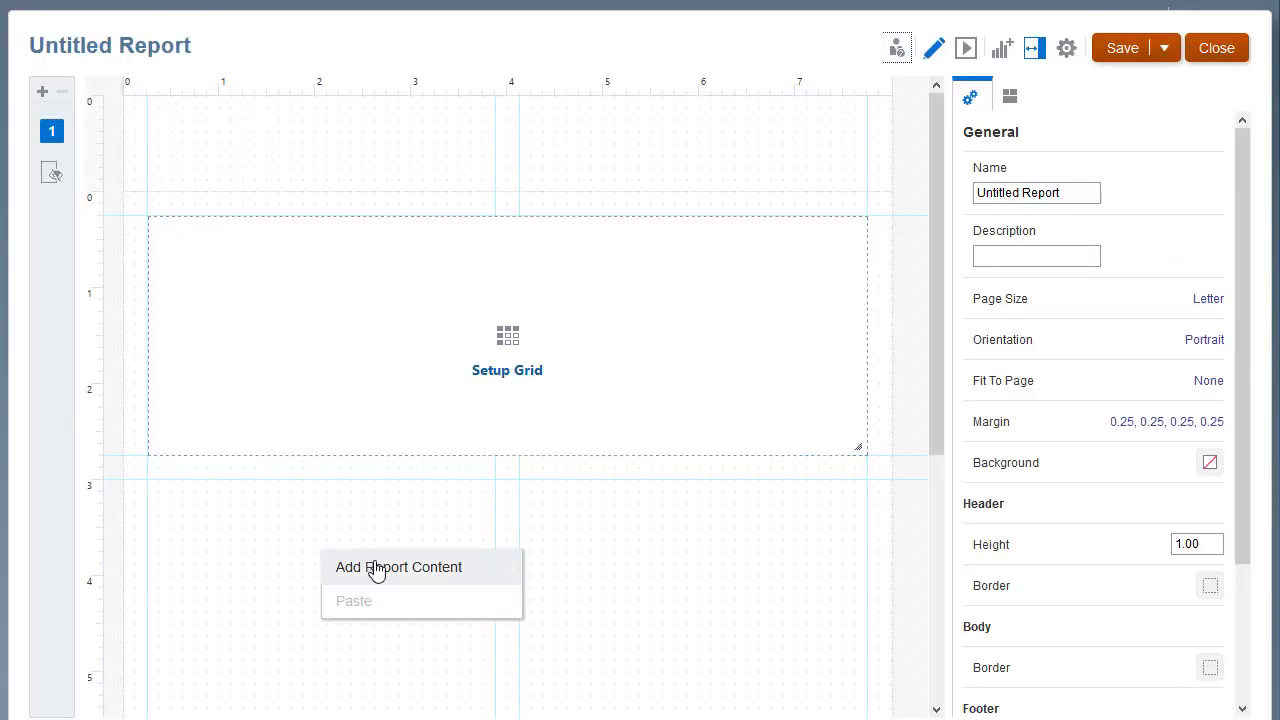
{"action": "left_click", "coordinate": [398, 567]}
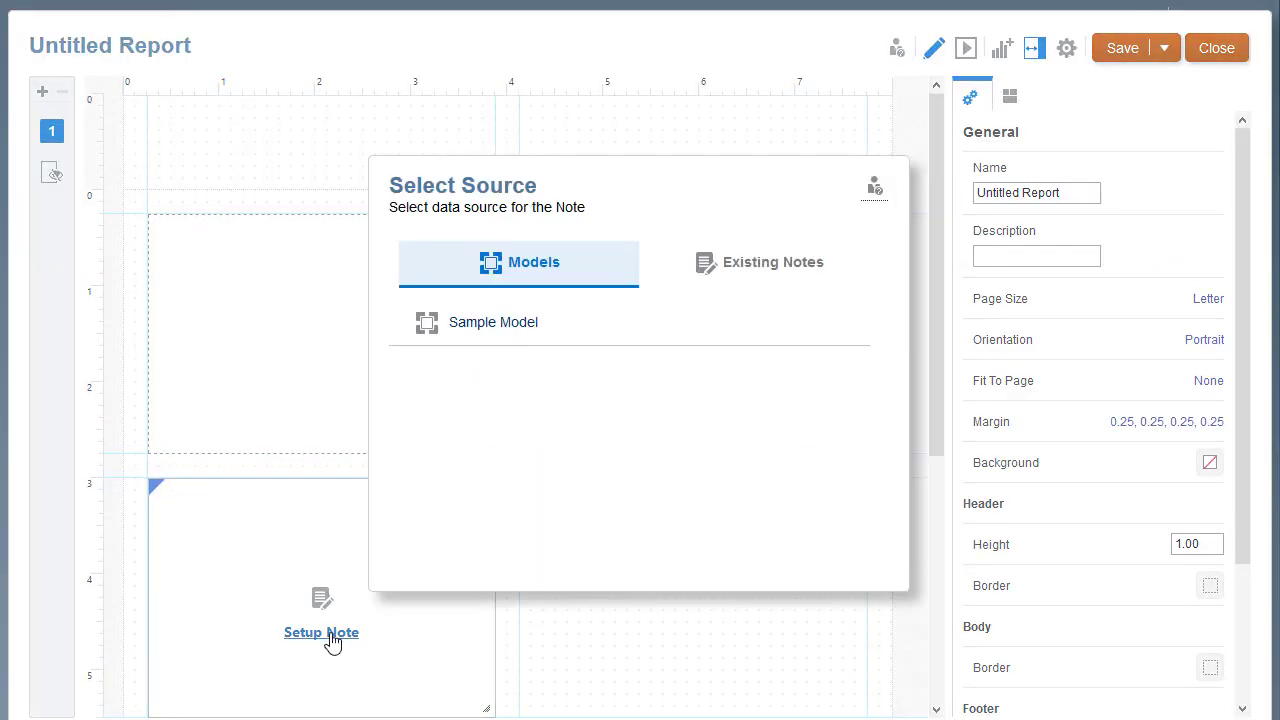
{"action": "left_click", "coordinate": [759, 262]}
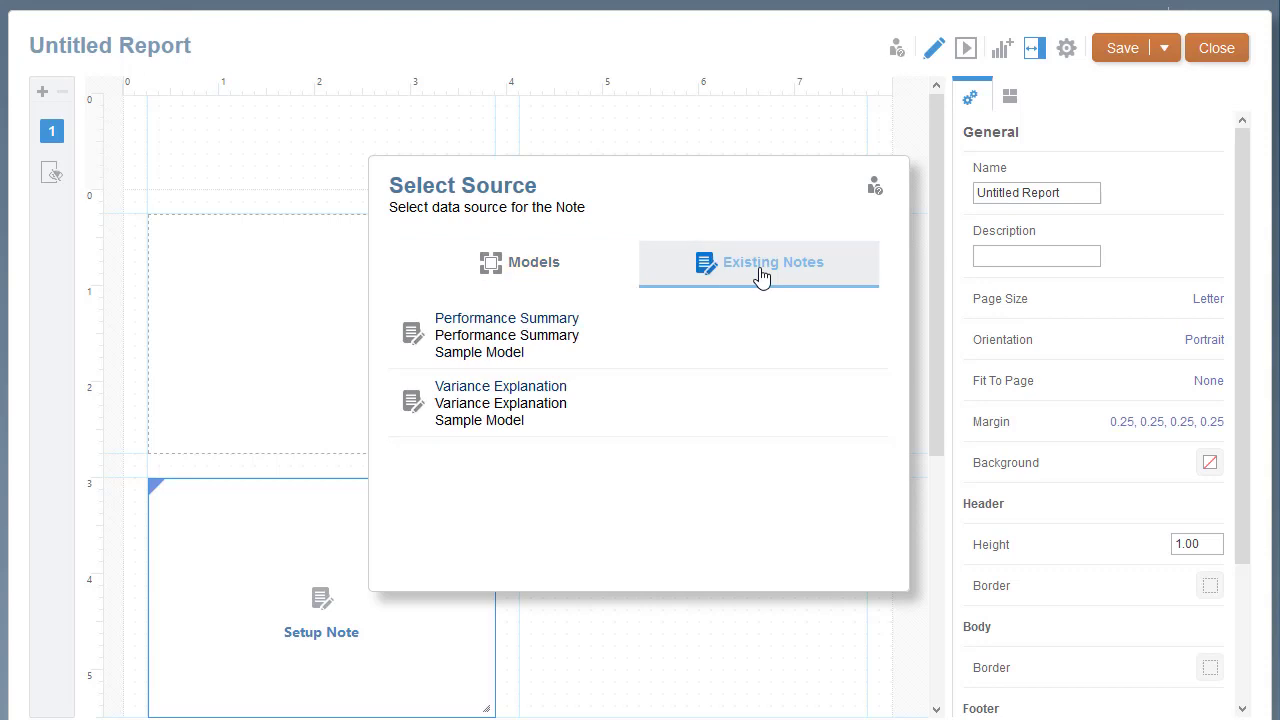